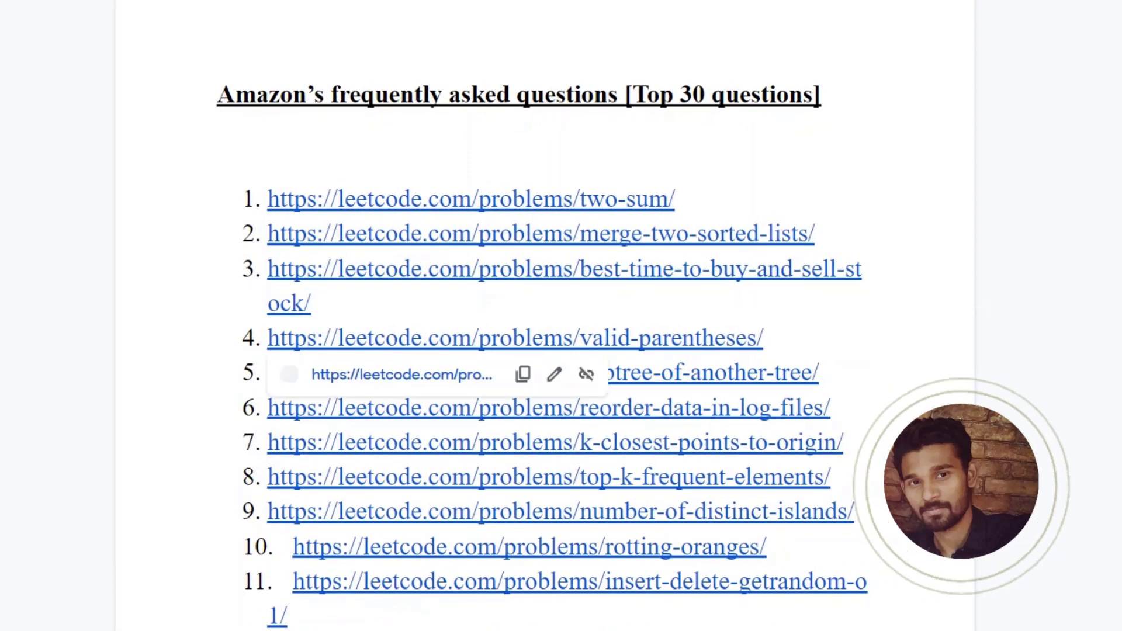
- Write the array 1, 2, 5, 9, 7 in black and draw green branch lines with a box
{"action": "scroll", "scroll_direction": "down", "scroll_amount": 3}
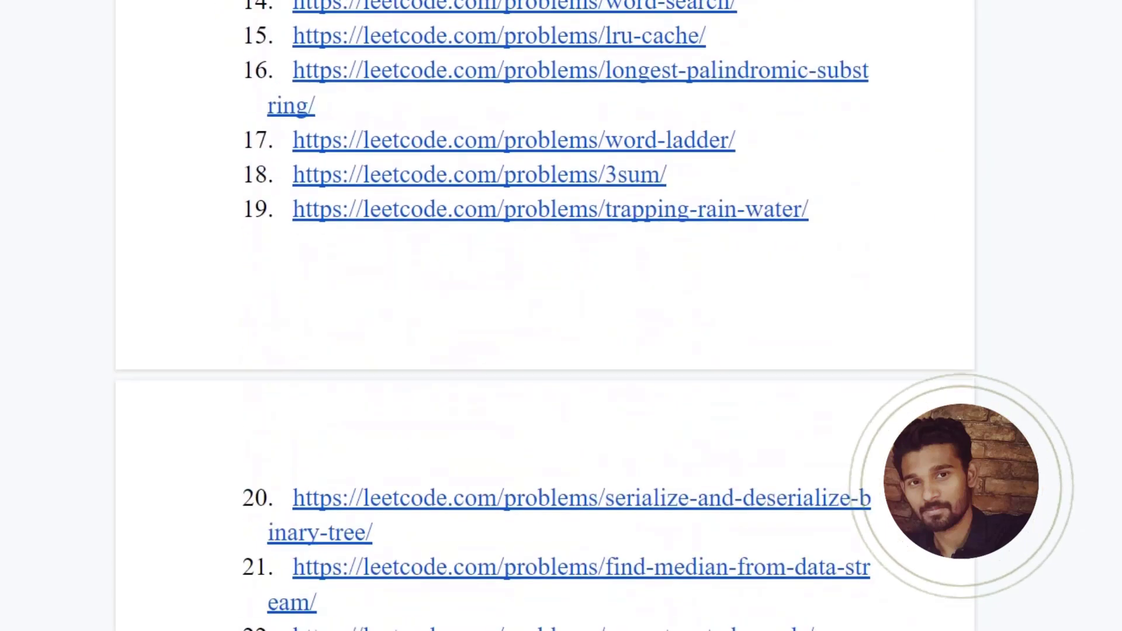
{"action": "scroll", "scroll_direction": "up", "scroll_amount": 3}
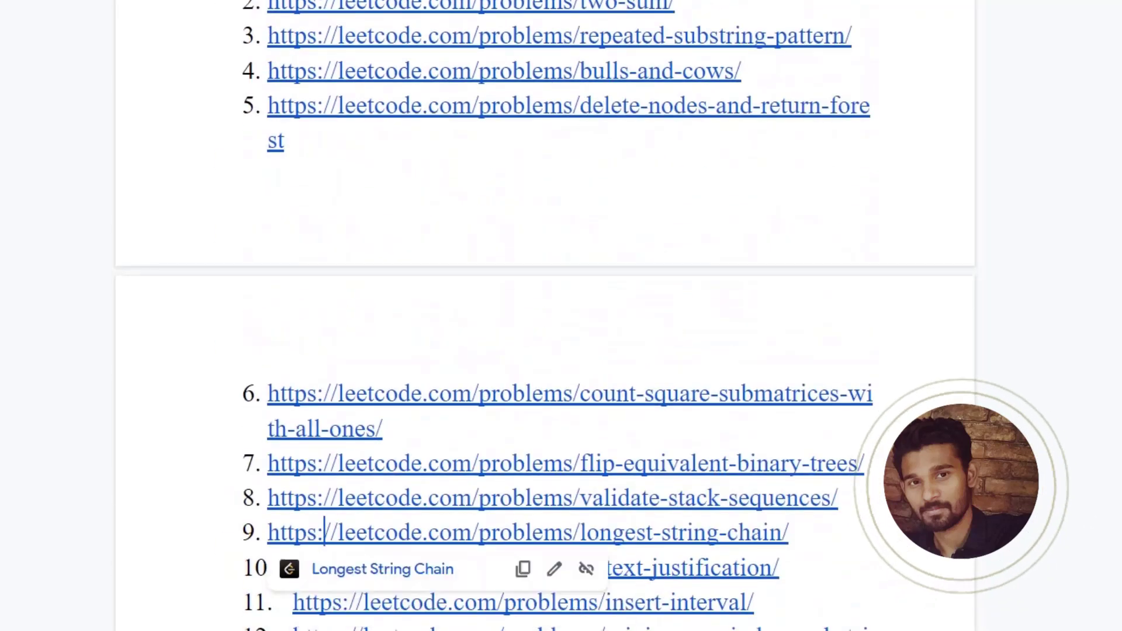
{"action": "scroll", "scroll_direction": "up", "scroll_amount": 3}
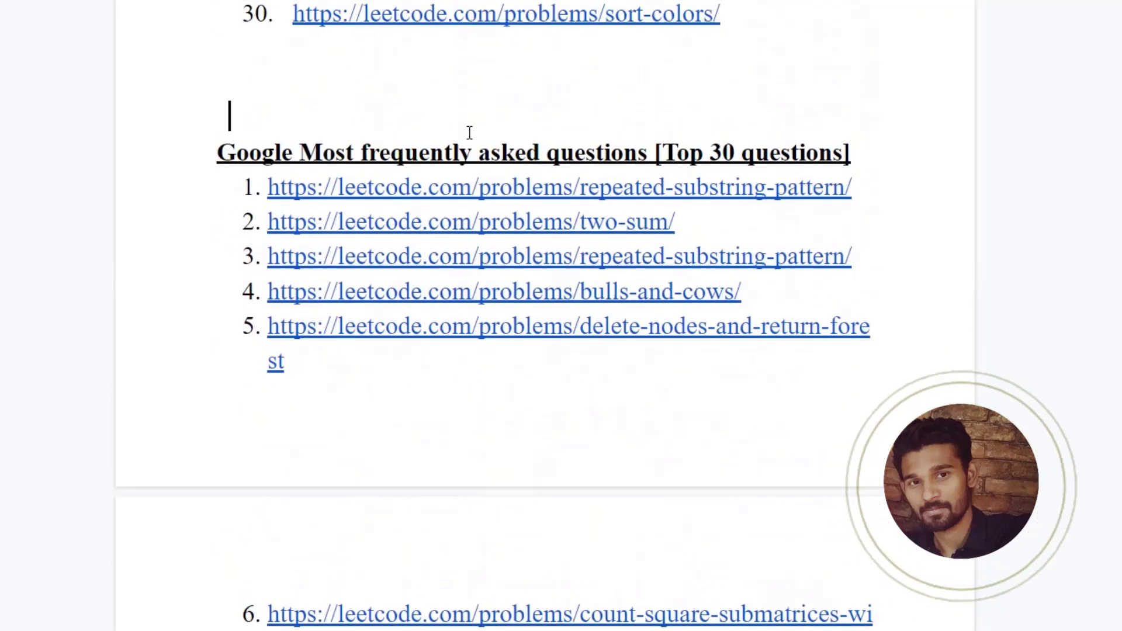
{"action": "scroll", "scroll_direction": "down", "scroll_amount": 3}
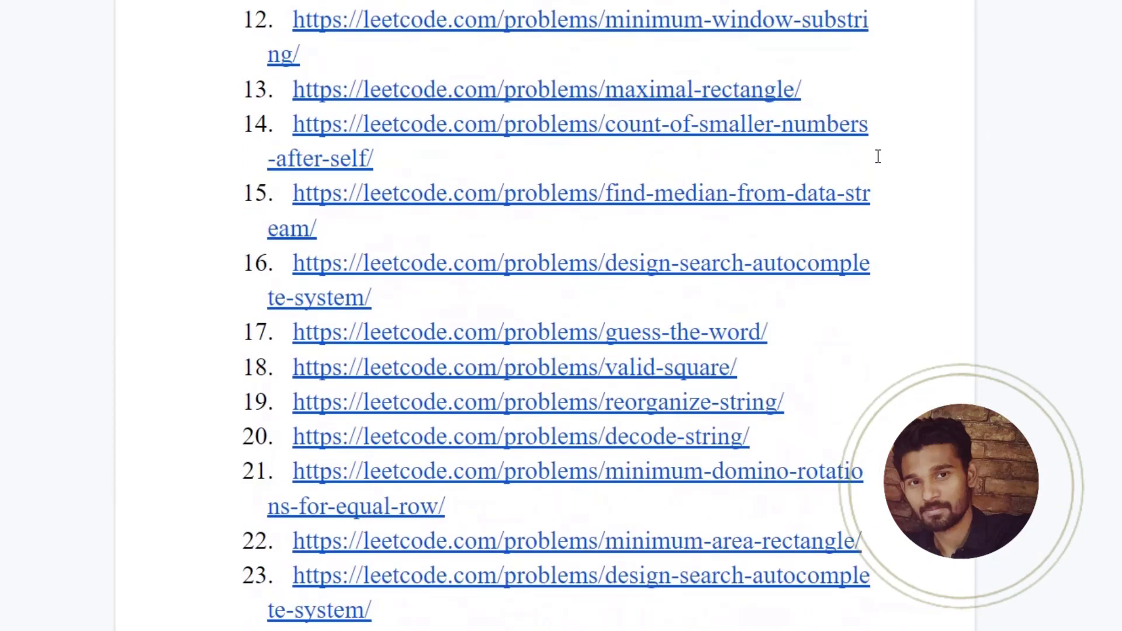
{"action": "scroll", "scroll_direction": "down", "scroll_amount": 3}
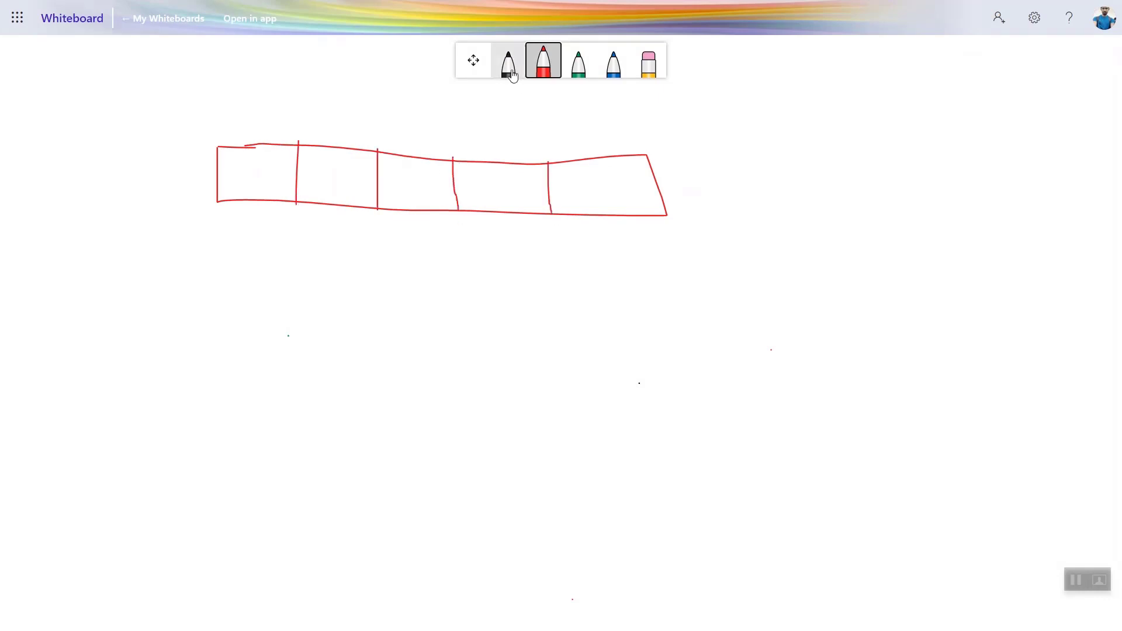
{"action": "left_click", "coordinate": [507, 60]}
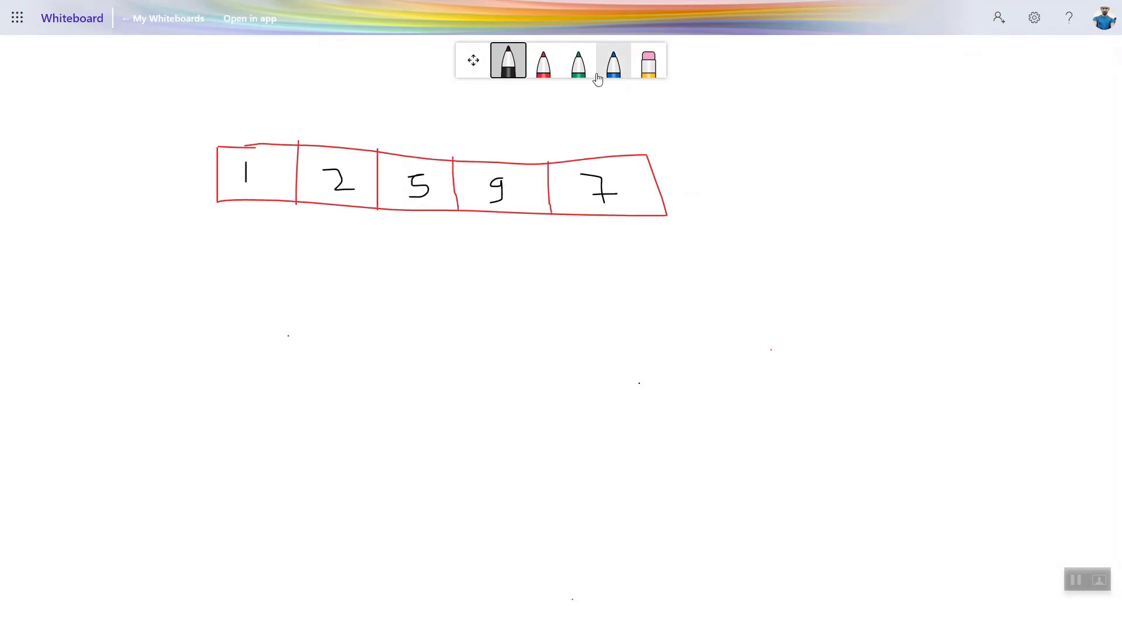
{"action": "left_click", "coordinate": [612, 59]}
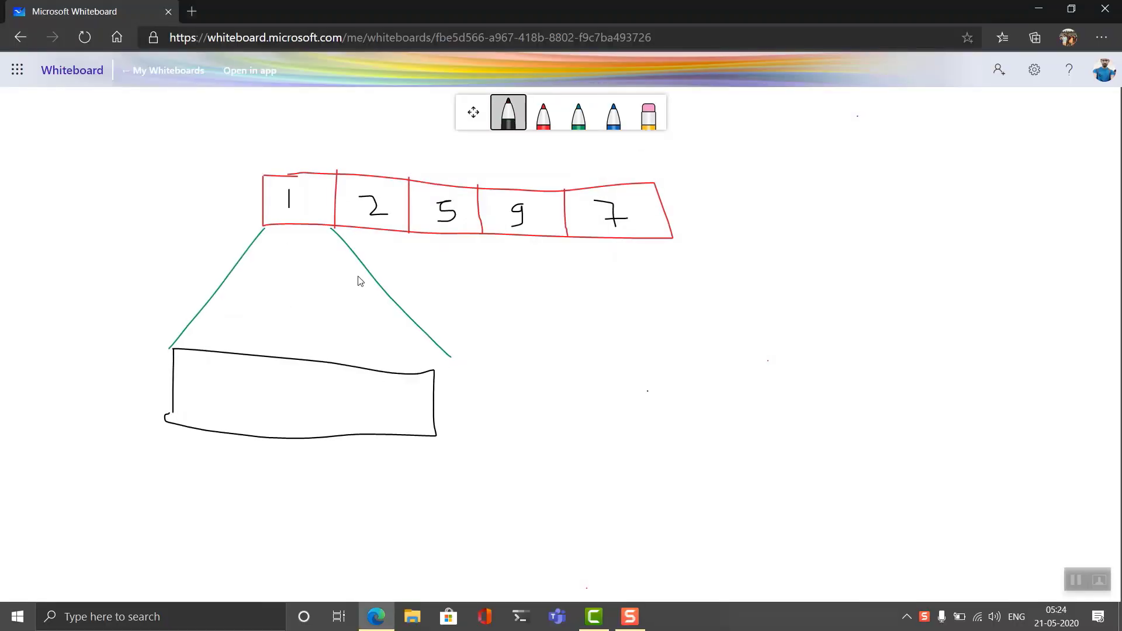
- Write the remaining sub-array 2, 5, 9, 7 in blue inside the box
{"action": "left_click", "coordinate": [613, 112]}
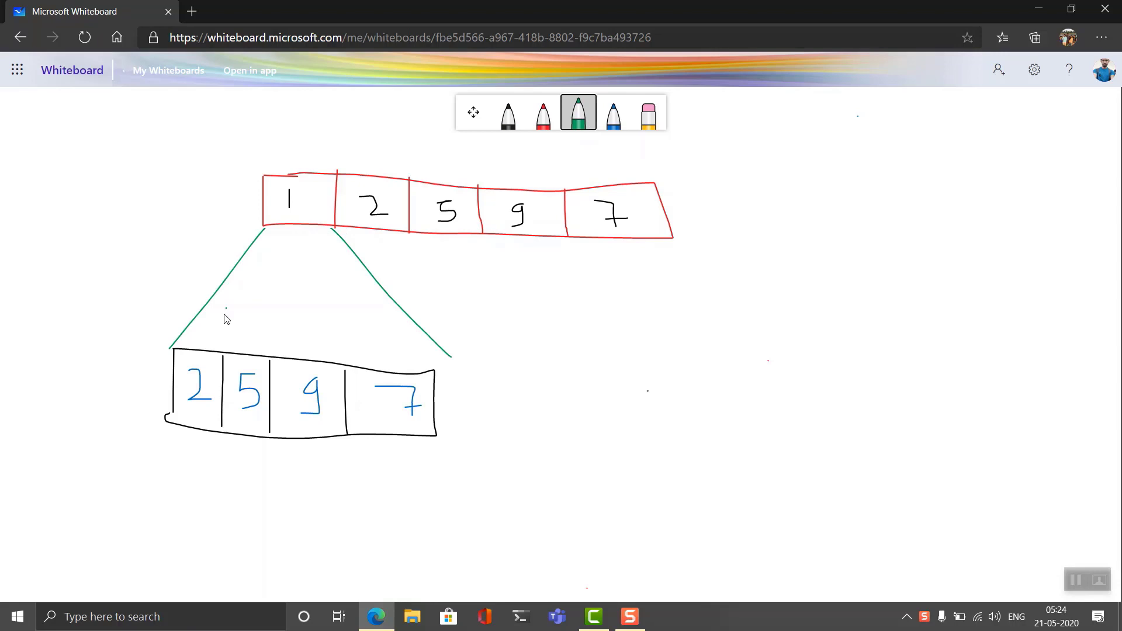
{"action": "left_click", "coordinate": [542, 113]}
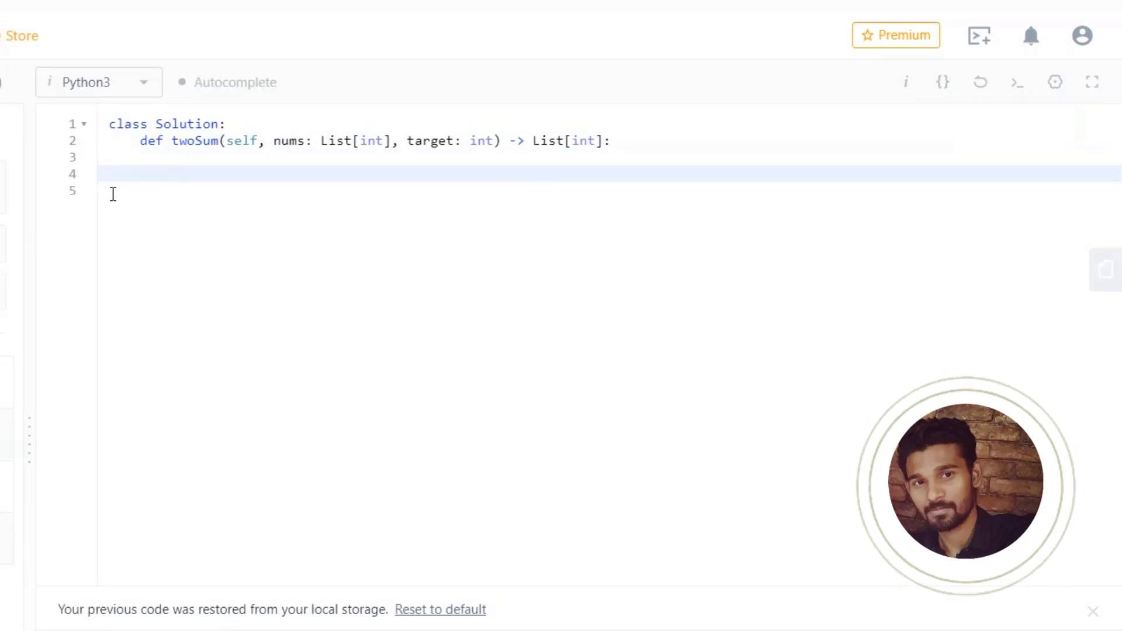
- Add the '# Brute Force Solution' comment and n = len(nums)
{"action": "type", "text": "# Br"}
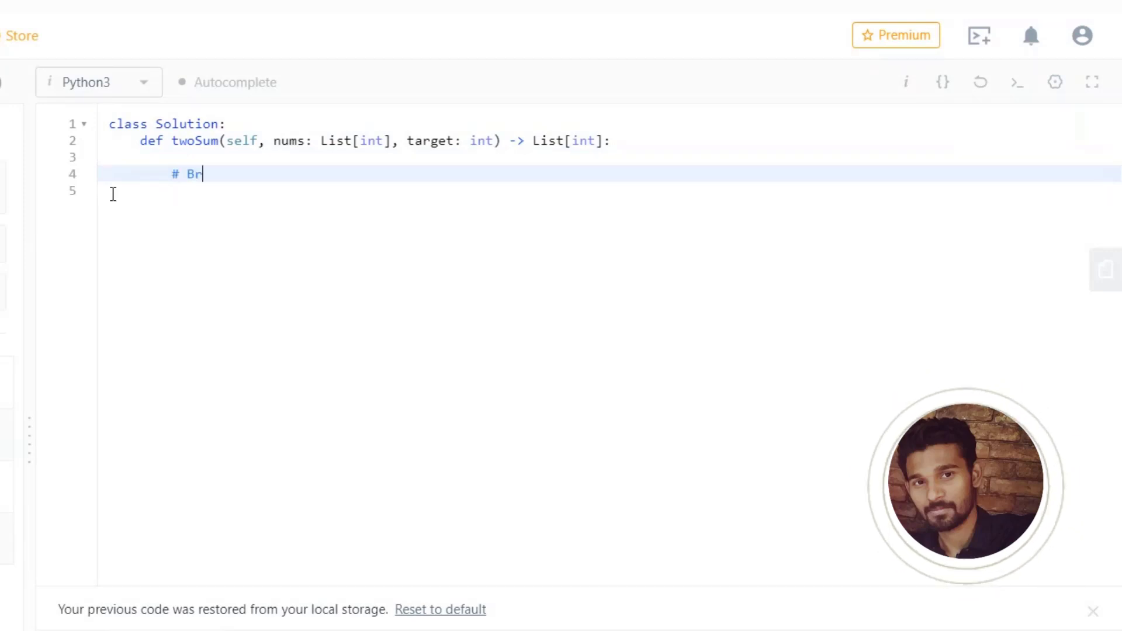
{"action": "type", "text": "ute Force"}
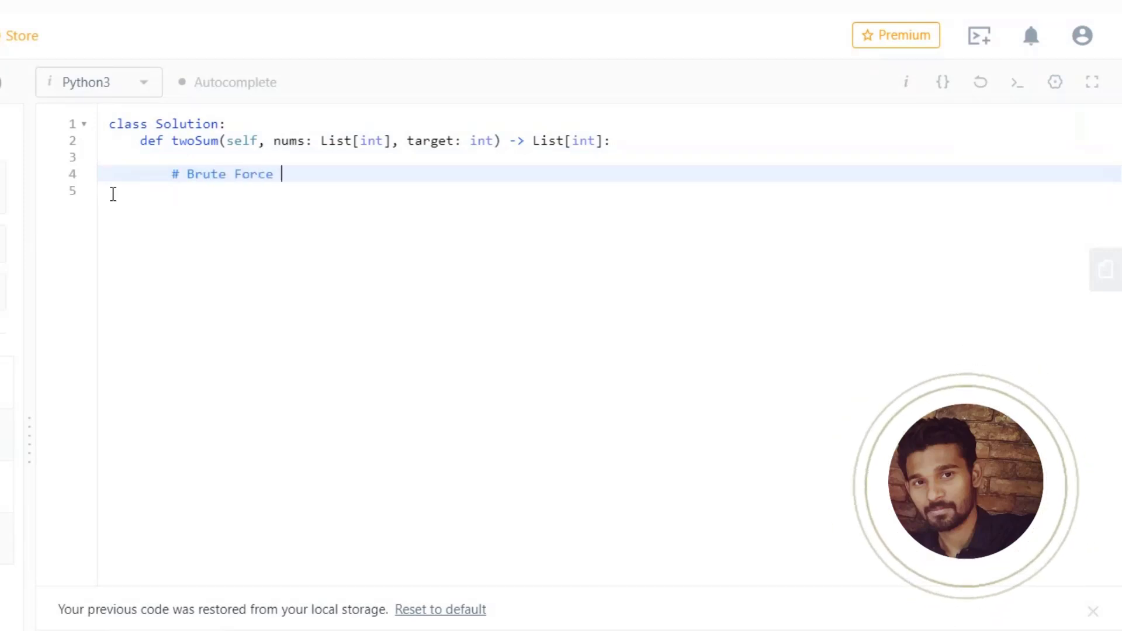
{"action": "type", "text": "Solution | O"}
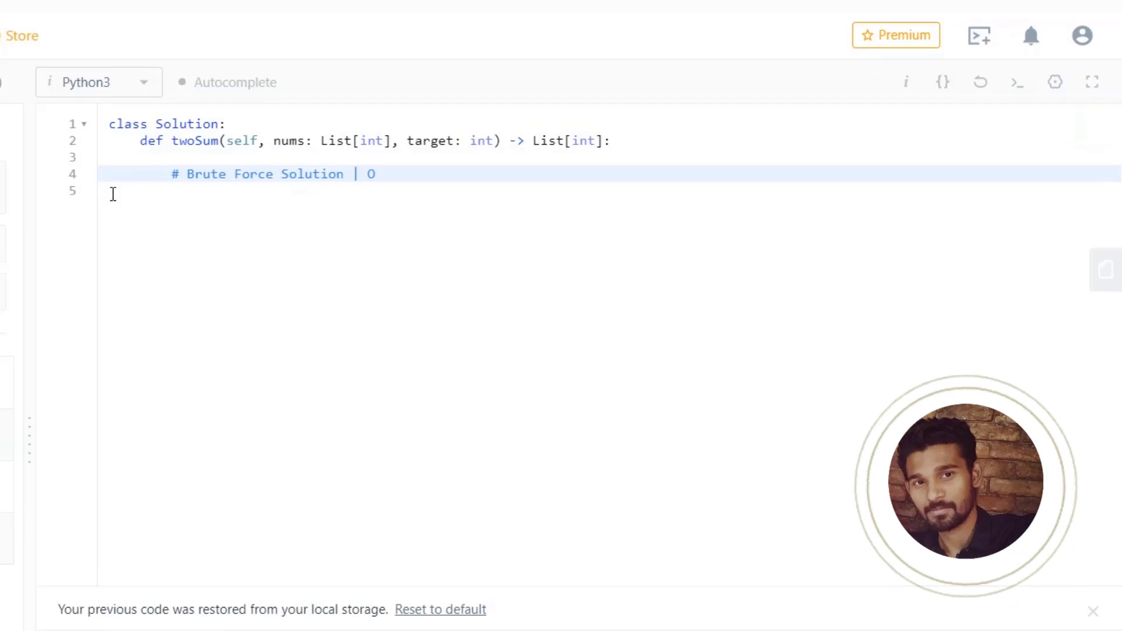
{"action": "type", "text": "(n)"}
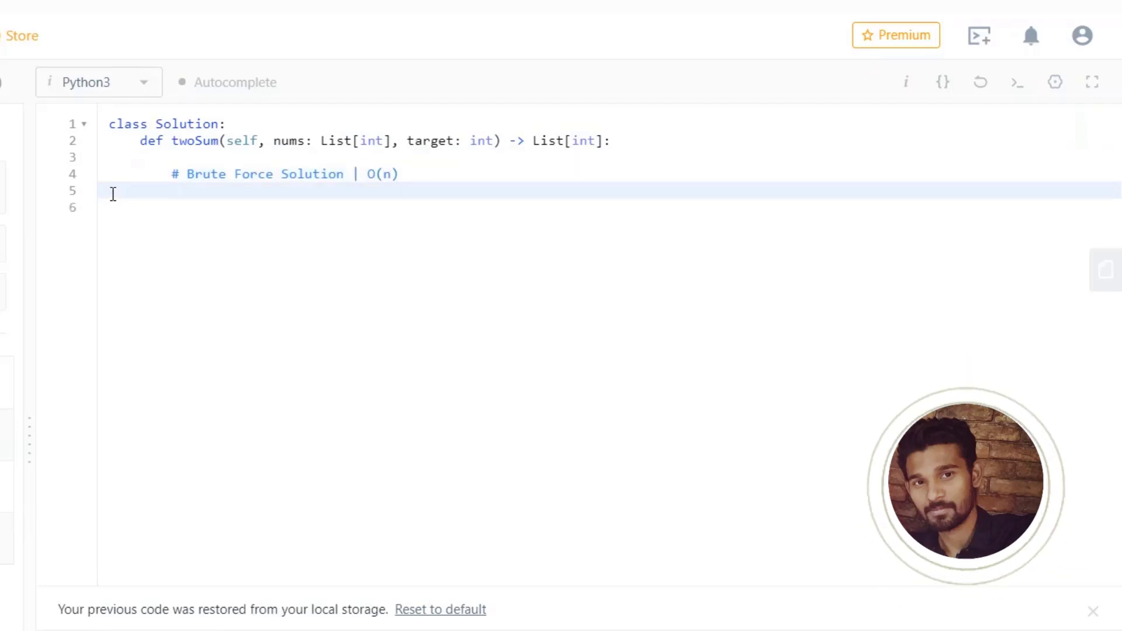
{"action": "left_click", "coordinate": [384, 174]}
{"action": "type", "text": "for i in range"}
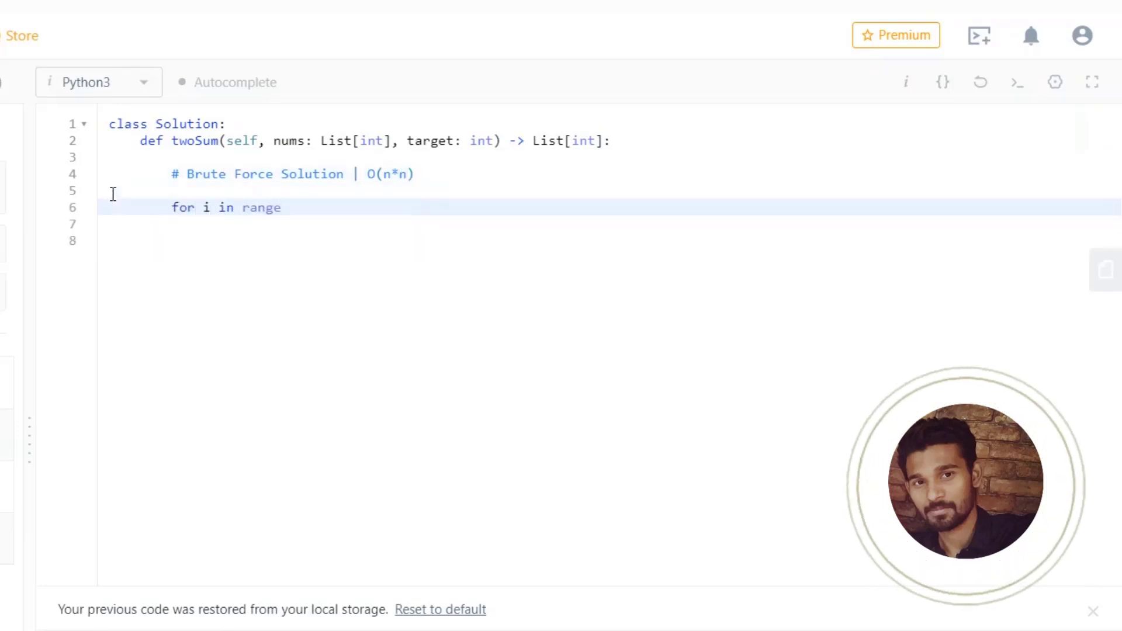
{"action": "type", "text": "()"}
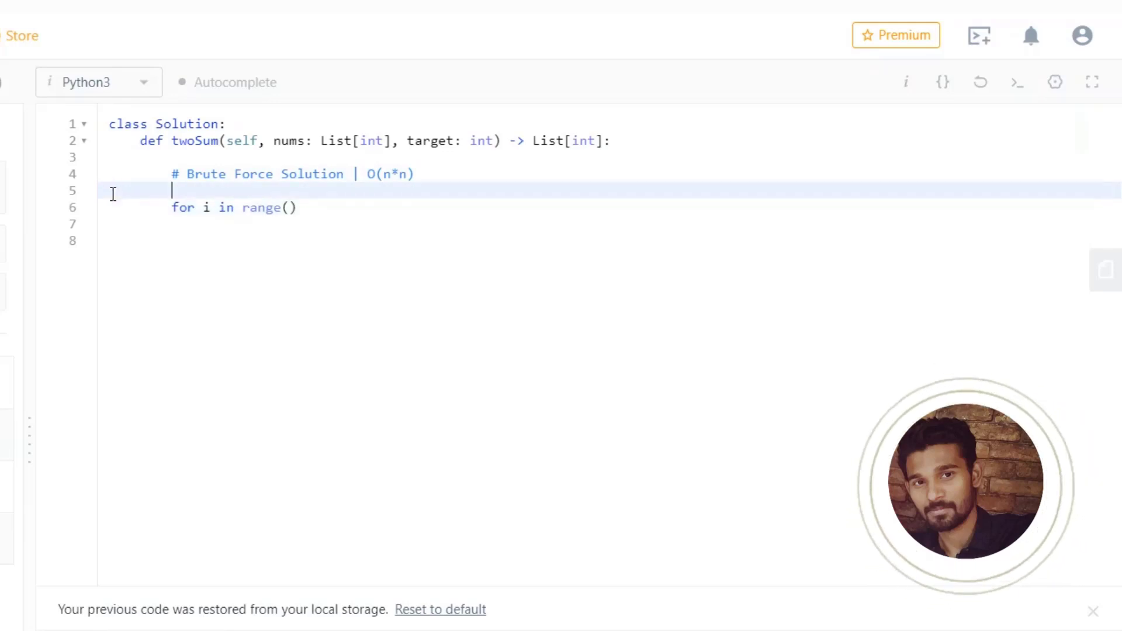
{"action": "type", "text": "n = len()"}
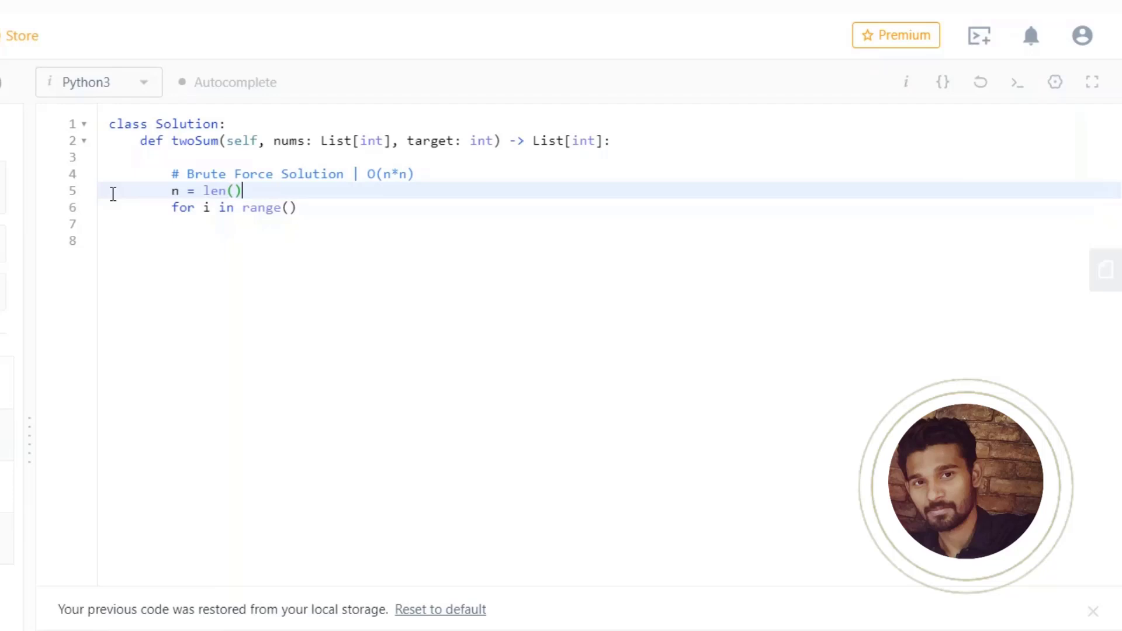
{"action": "type", "text": "nums"}
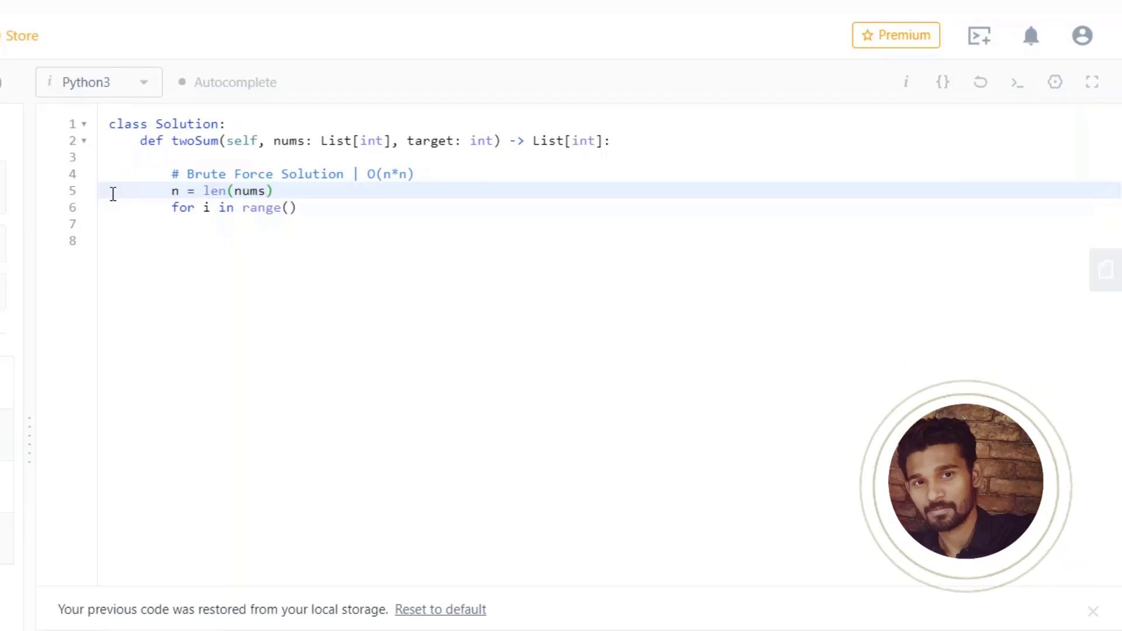
- Write nested loops for i in range(n) and for j in range(i+1, n)
{"action": "type", "text": "n"}
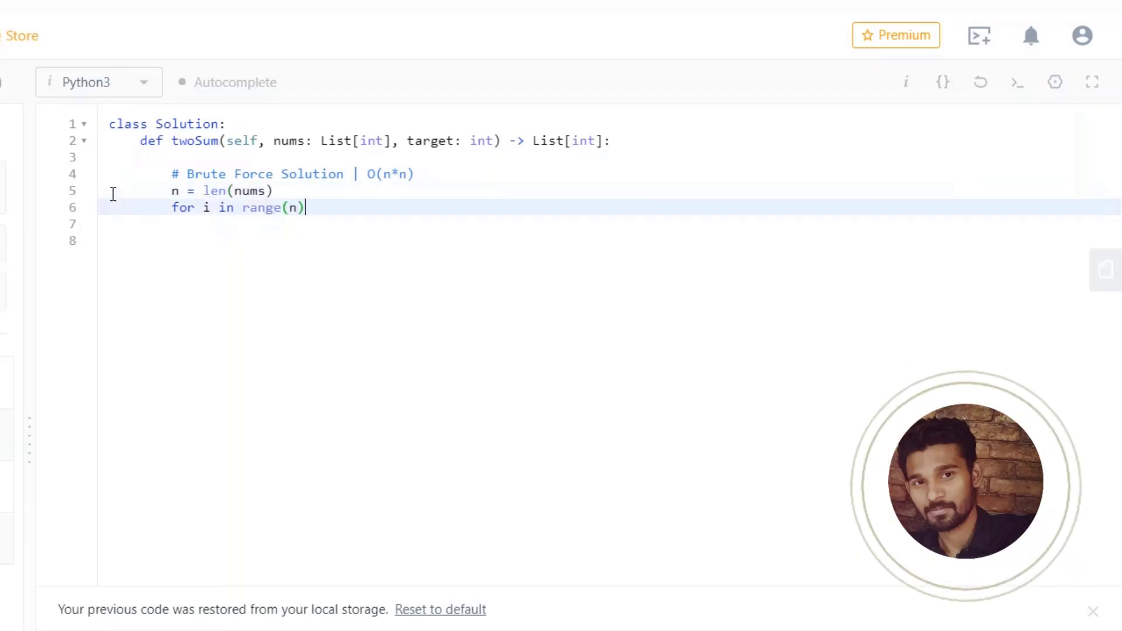
{"action": "type", "text": ":"}
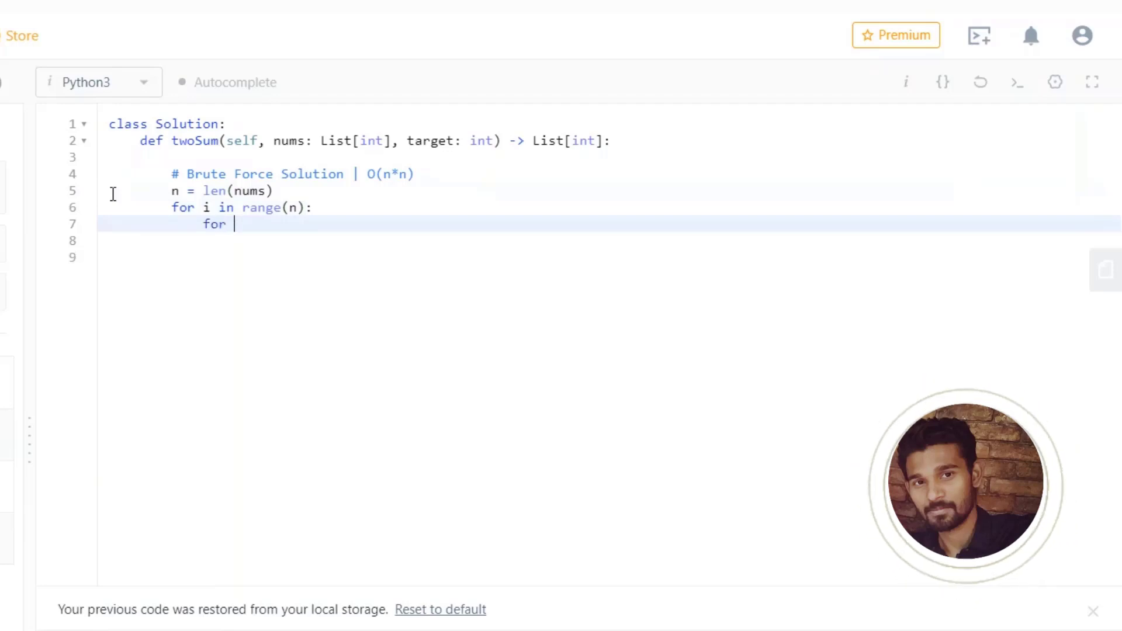
{"action": "type", "text": "j in range(i"}
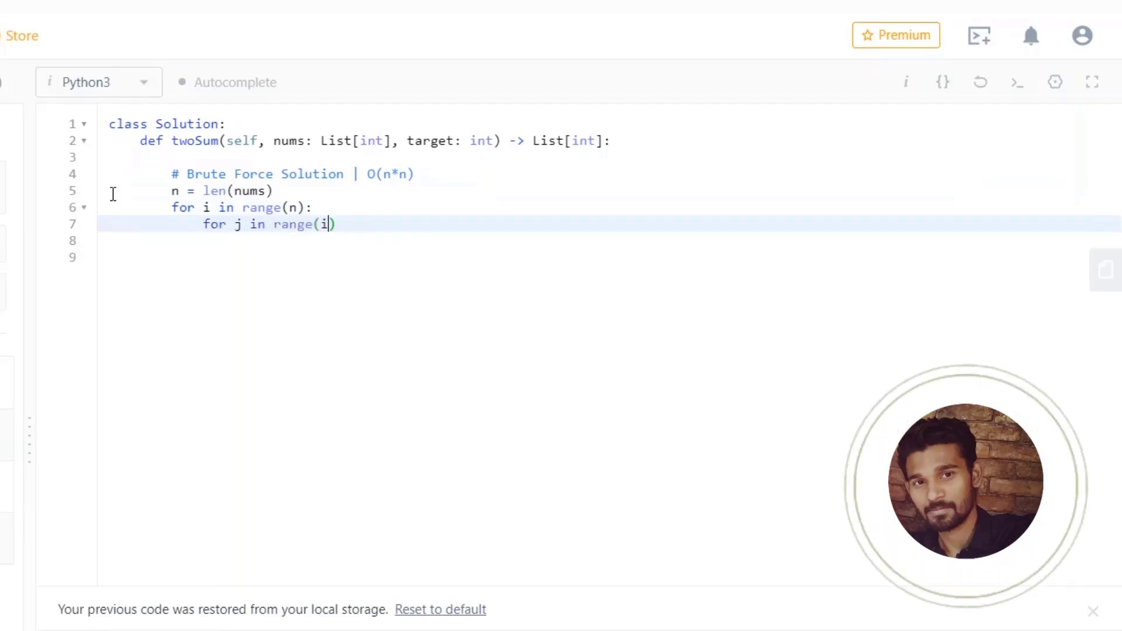
{"action": "type", "text": "+1:"}
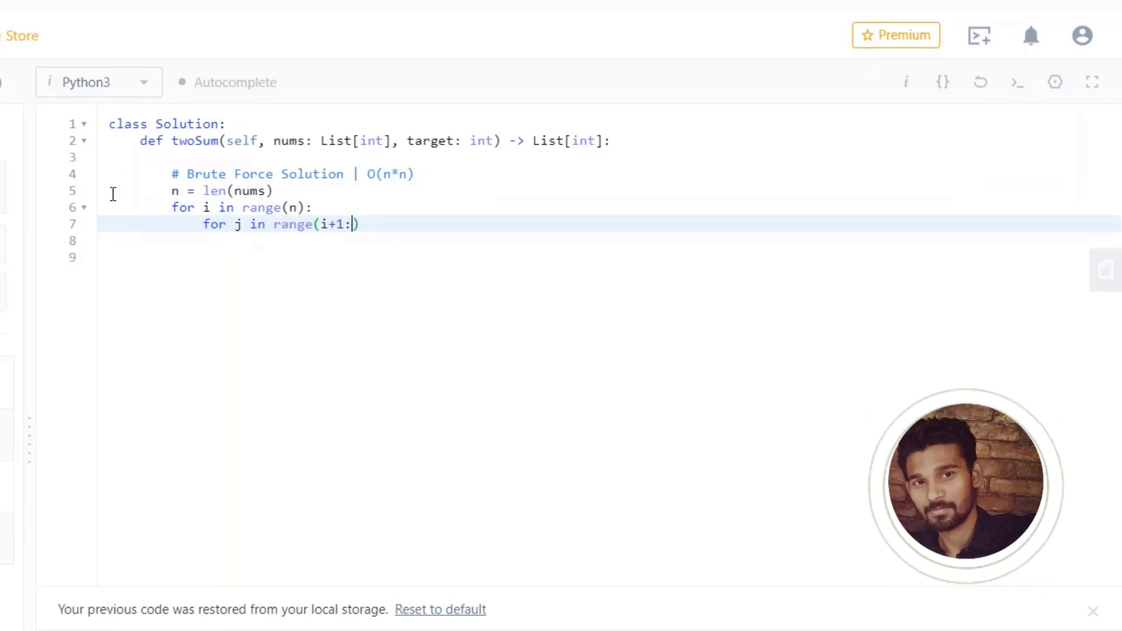
{"action": "type", "text": ", n"}
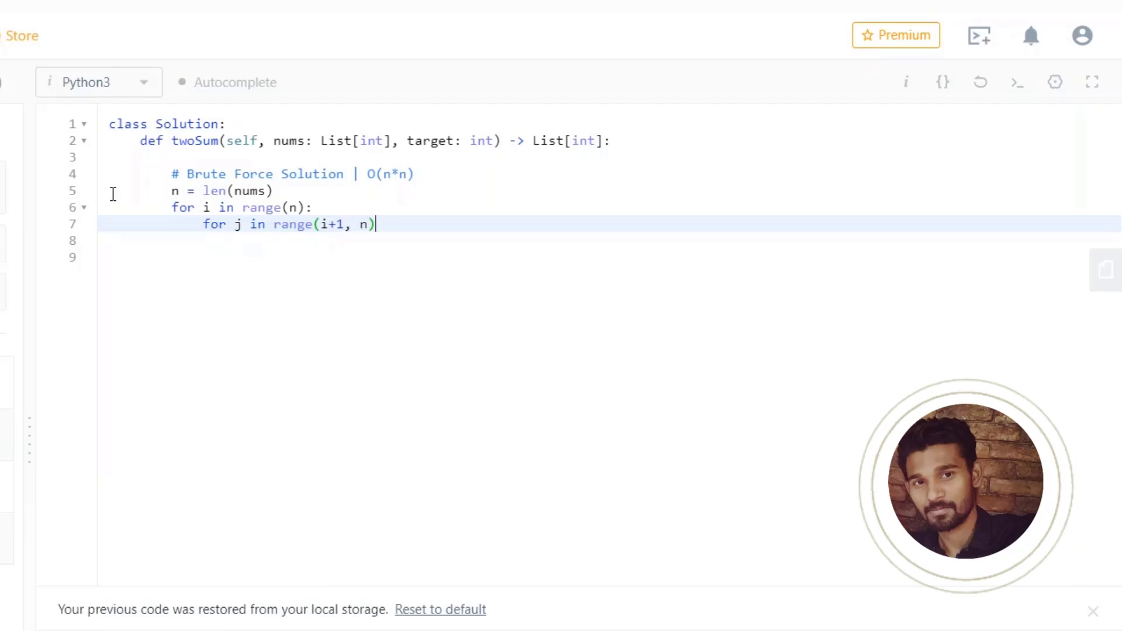
{"action": "type", "text": ":"}
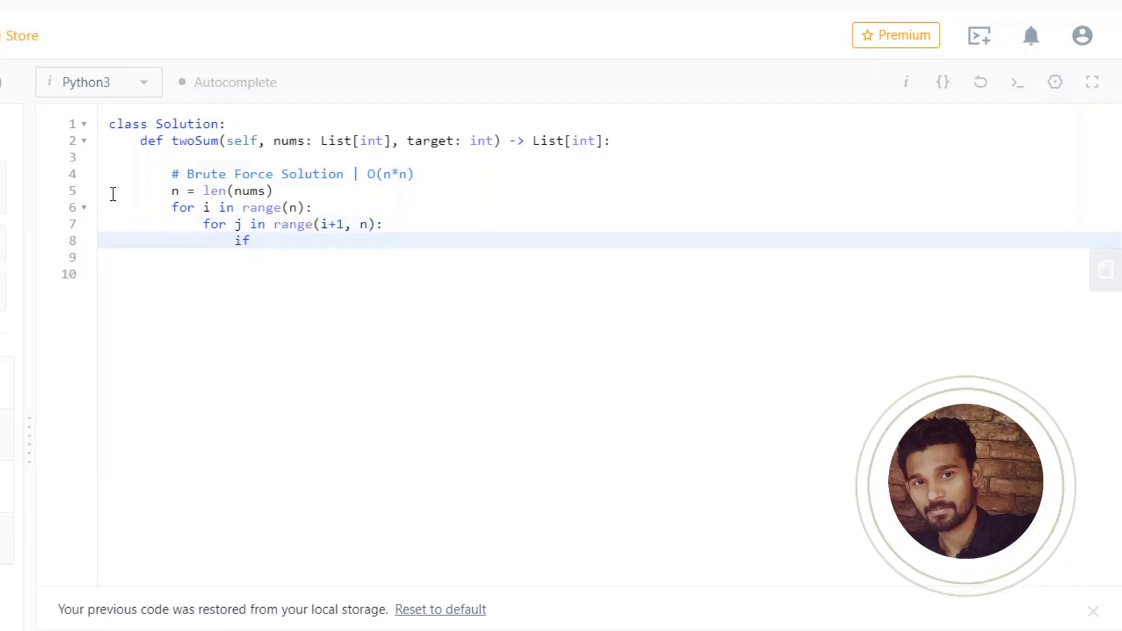
- Check nums[i] == target - nums[j] and return [i, j]
{"action": "type", "text": "nums[i"}
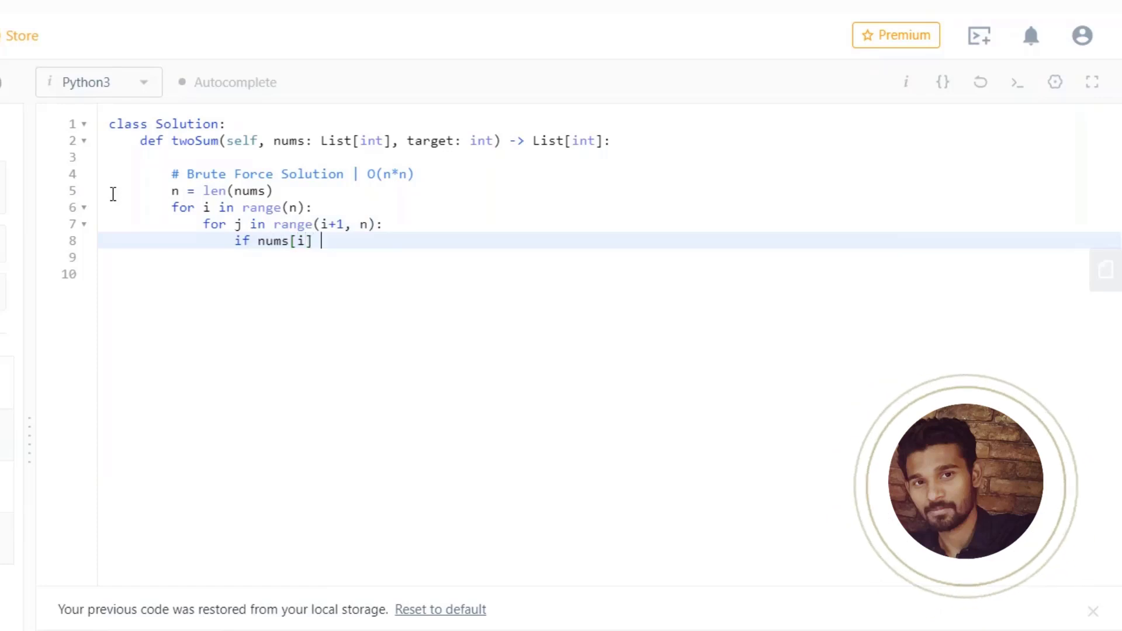
{"action": "type", "text": "== tar"}
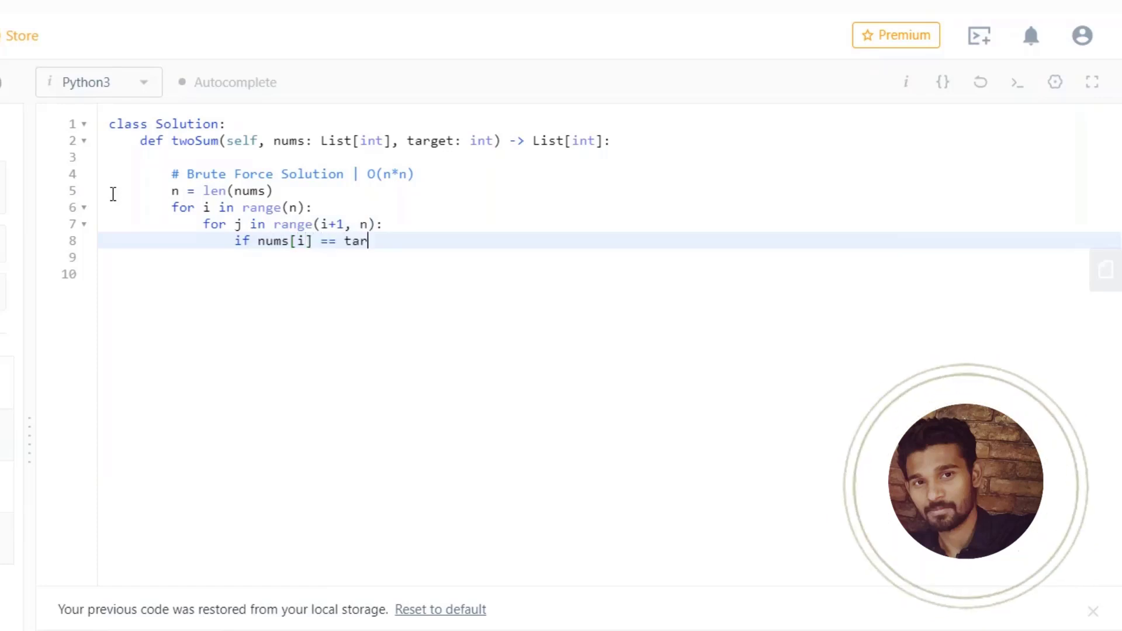
{"action": "type", "text": "get - n"}
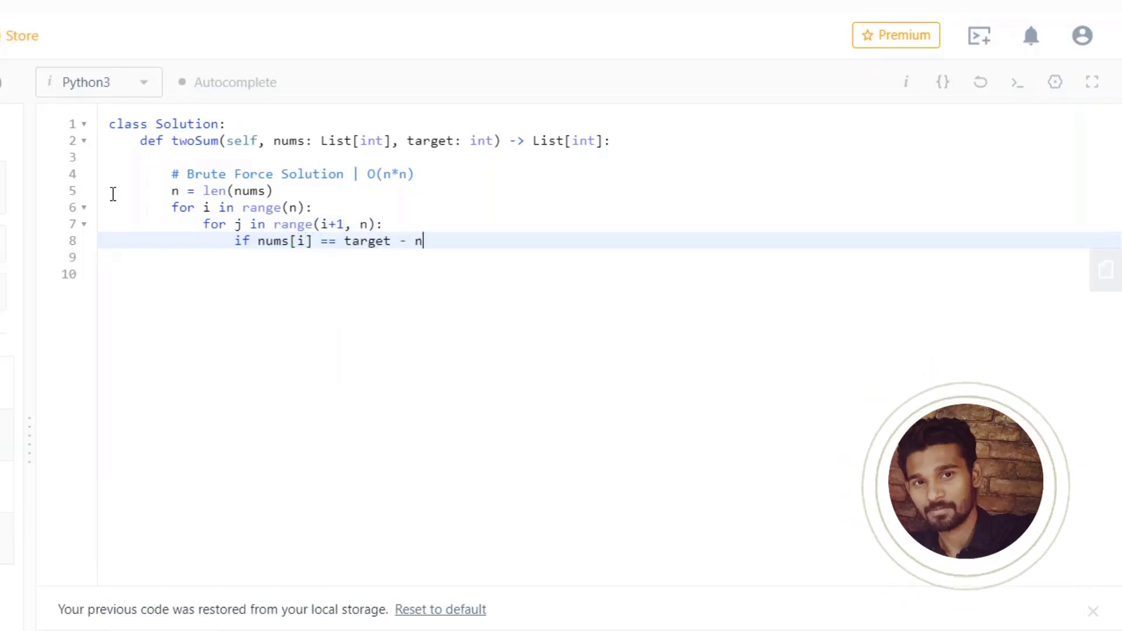
{"action": "type", "text": "ums[j]:"}
{"action": "left_click", "coordinate": [594, 257]}
{"action": "type", "text": "return"}
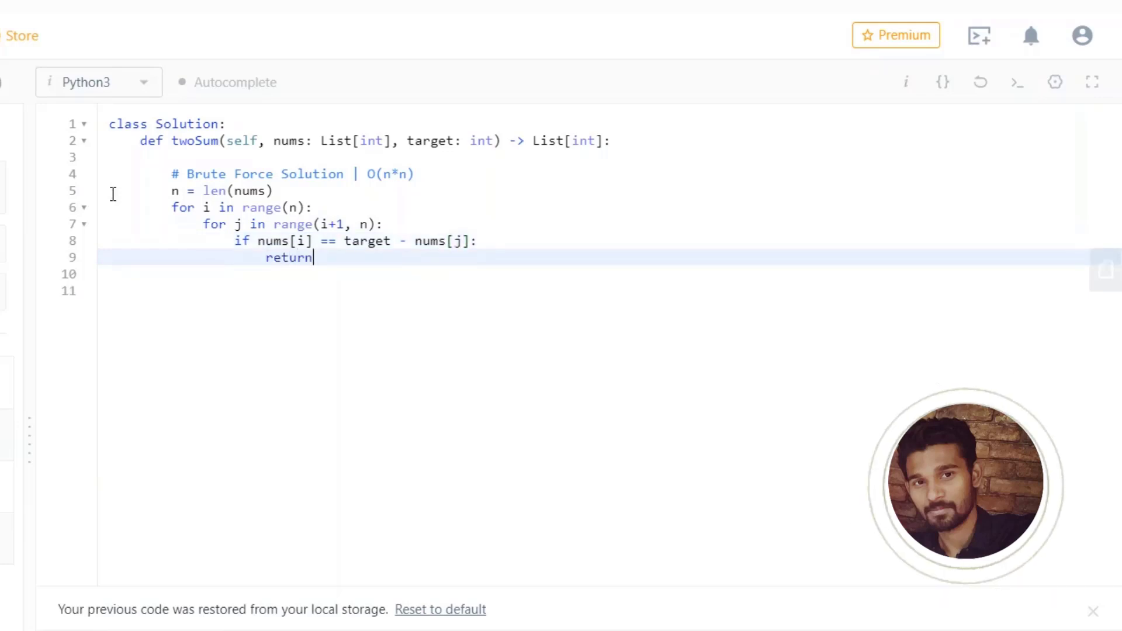
{"action": "type", "text": "[i, j]"}
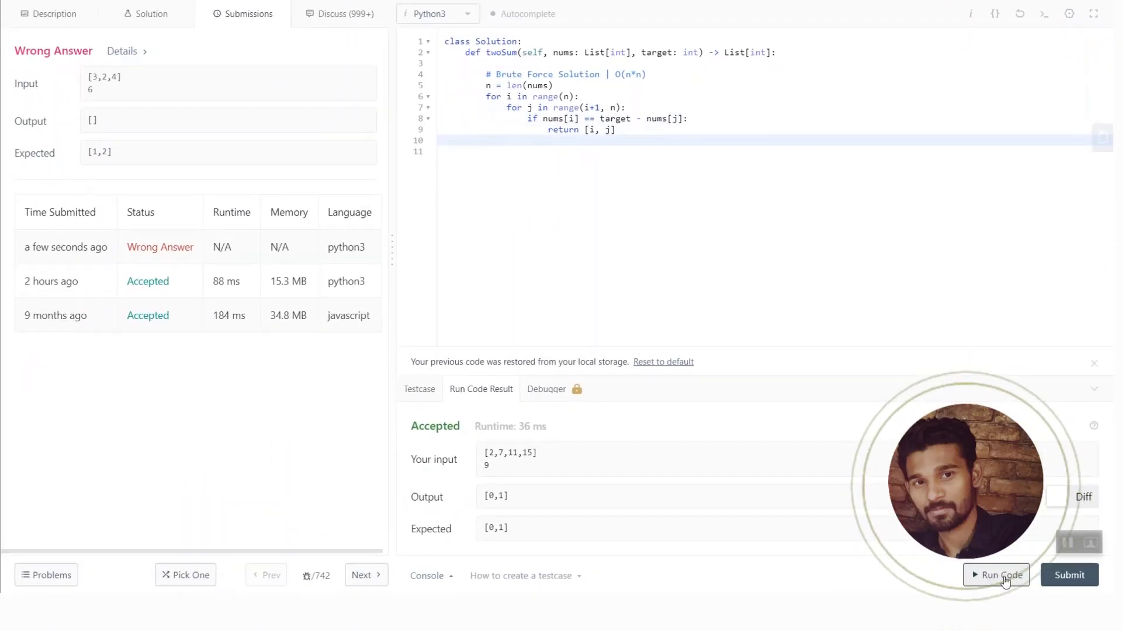
- Rerun the sample test and submit the brute-force solution, accepted at 6040 ms
{"action": "left_click", "coordinate": [997, 575]}
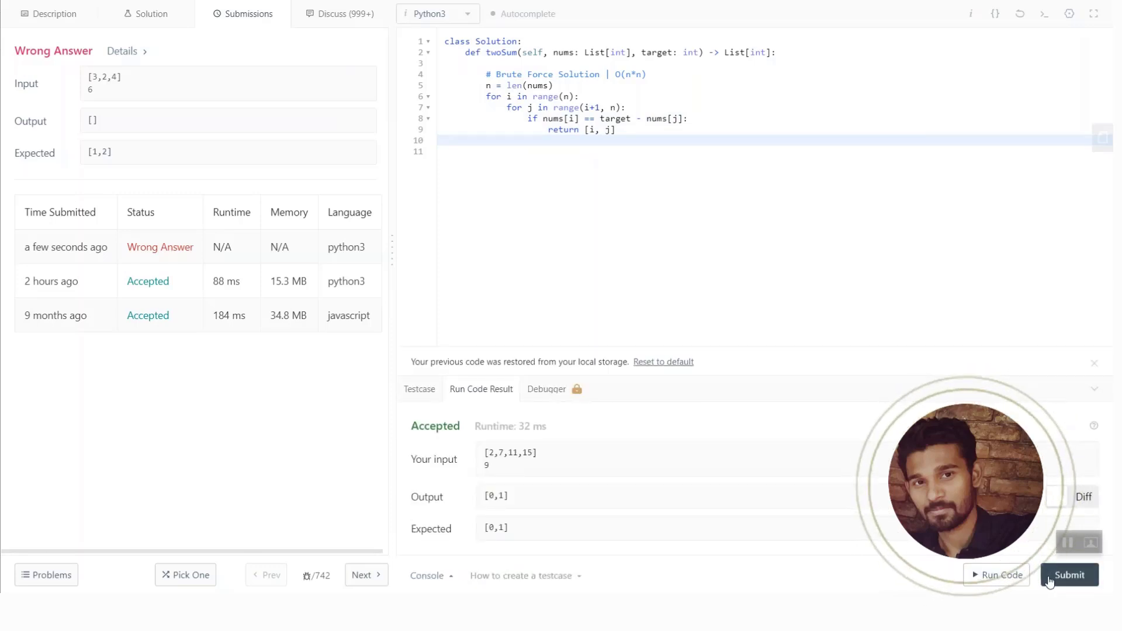
{"action": "left_click", "coordinate": [1069, 575]}
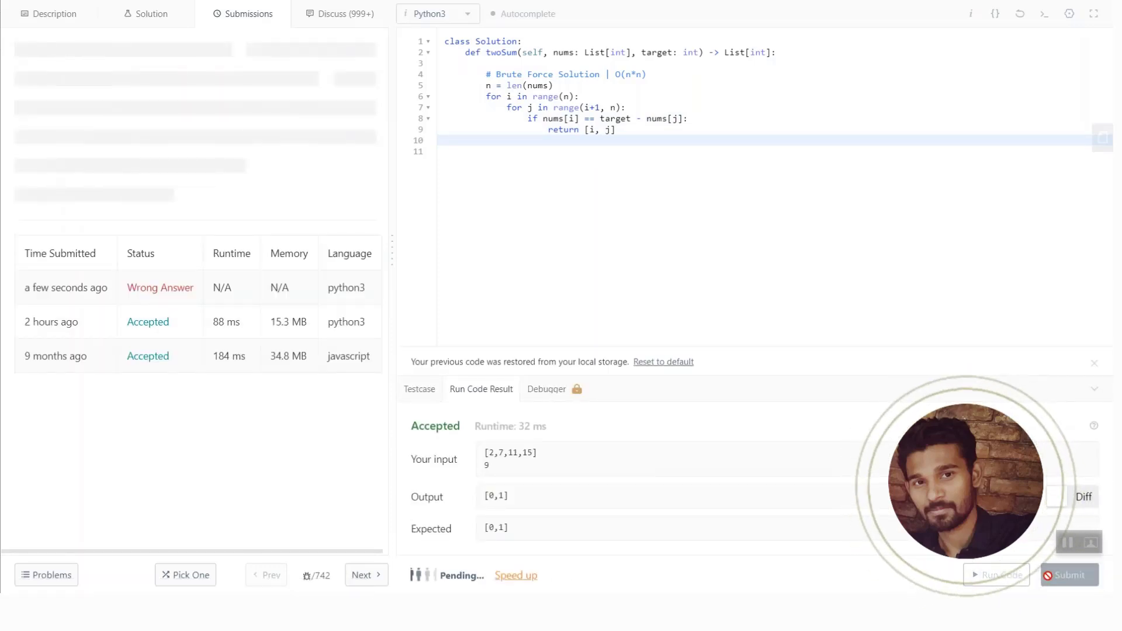
{"action": "left_click", "coordinate": [1069, 575]}
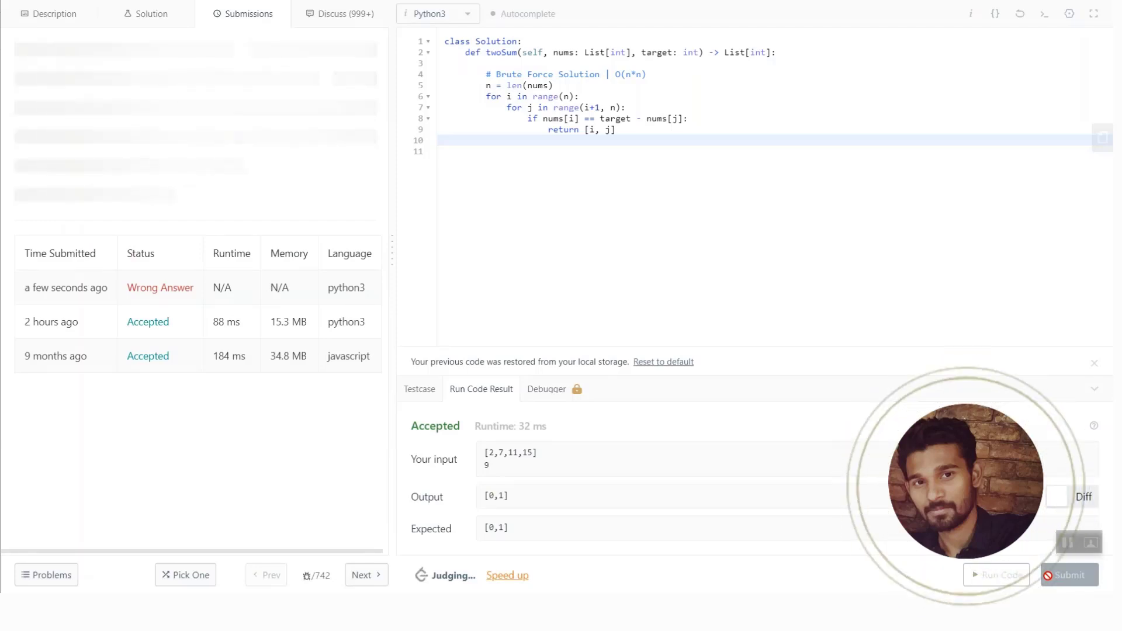
{"action": "left_click", "coordinate": [1068, 575]}
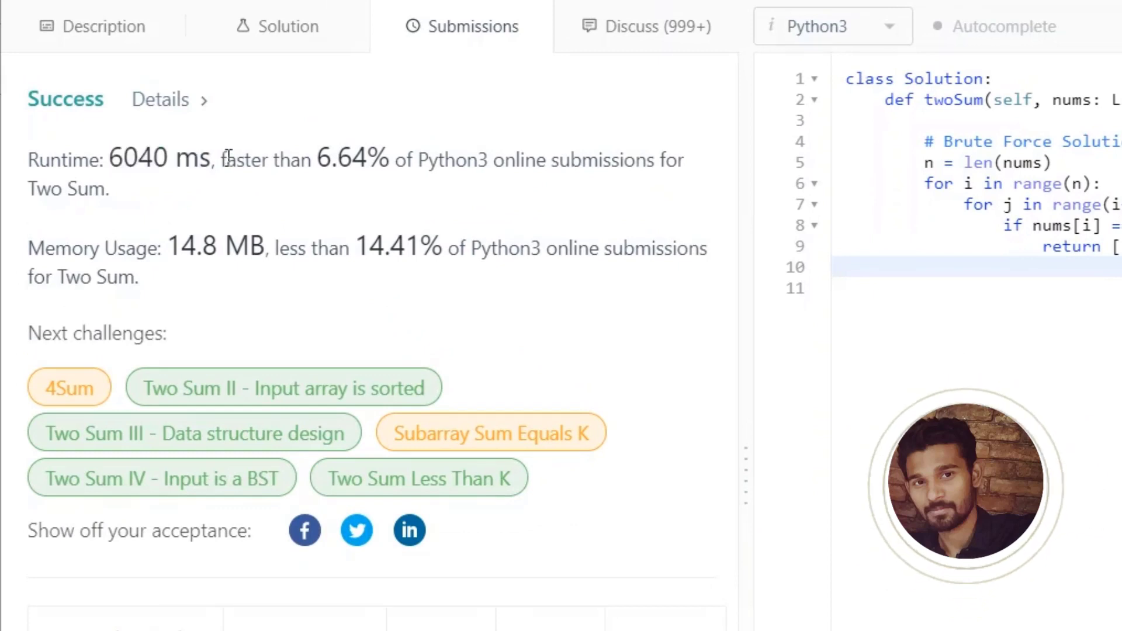
{"action": "mouse_move", "coordinate": [215, 218]}
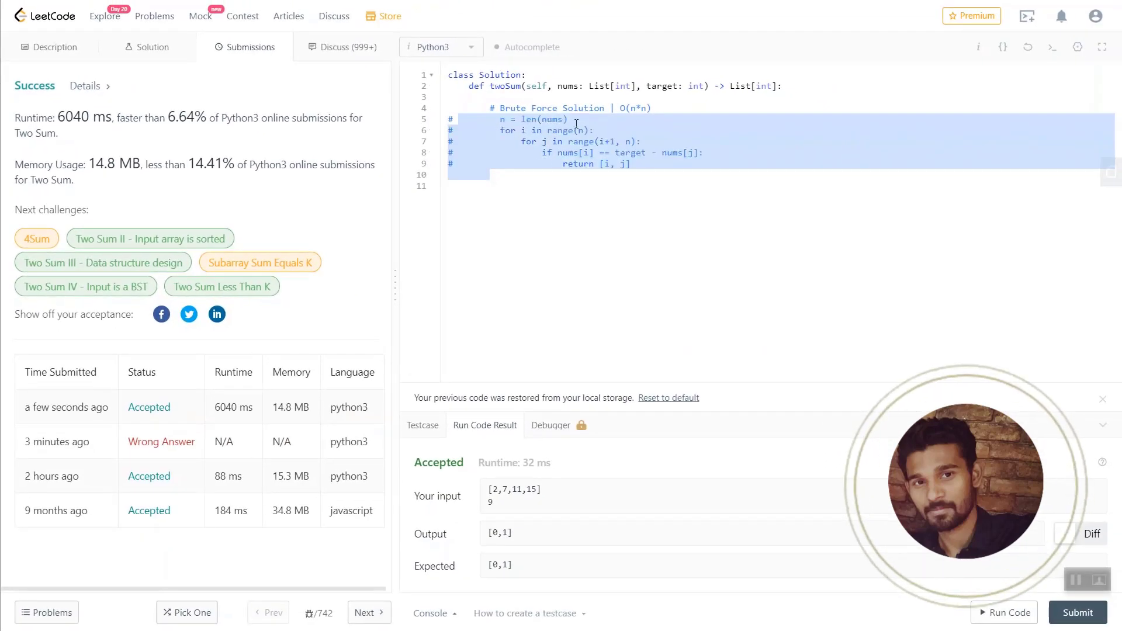
- Add the comment '# Optimised Solution in O(n) using Hashmap' below the commented brute-force code
{"action": "left_click", "coordinate": [625, 174]}
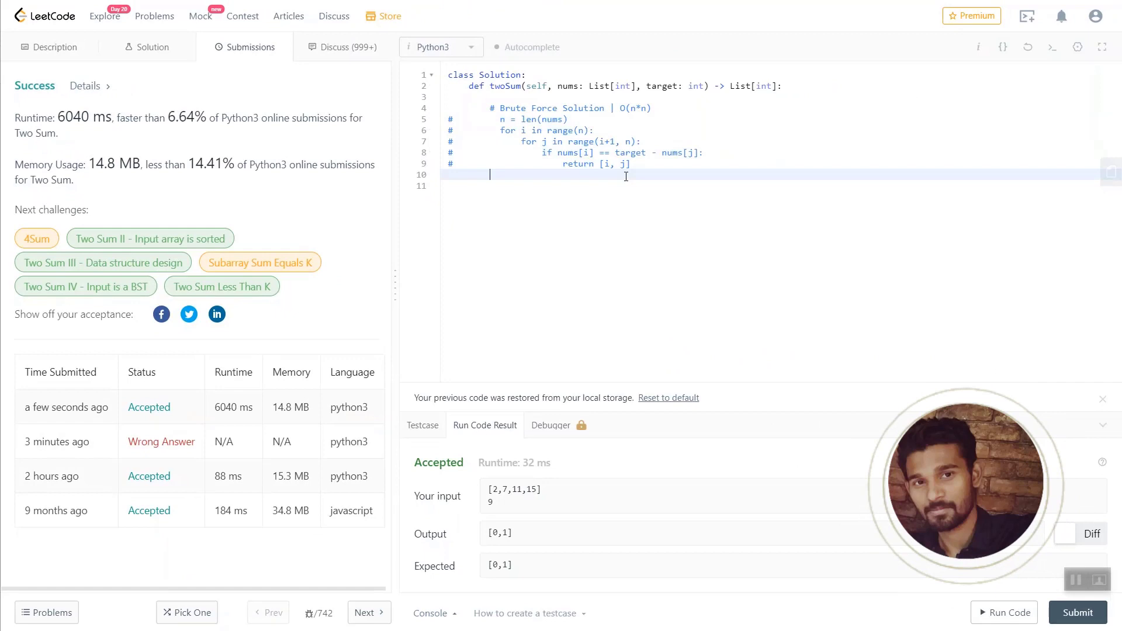
{"action": "key", "text": "Return"}
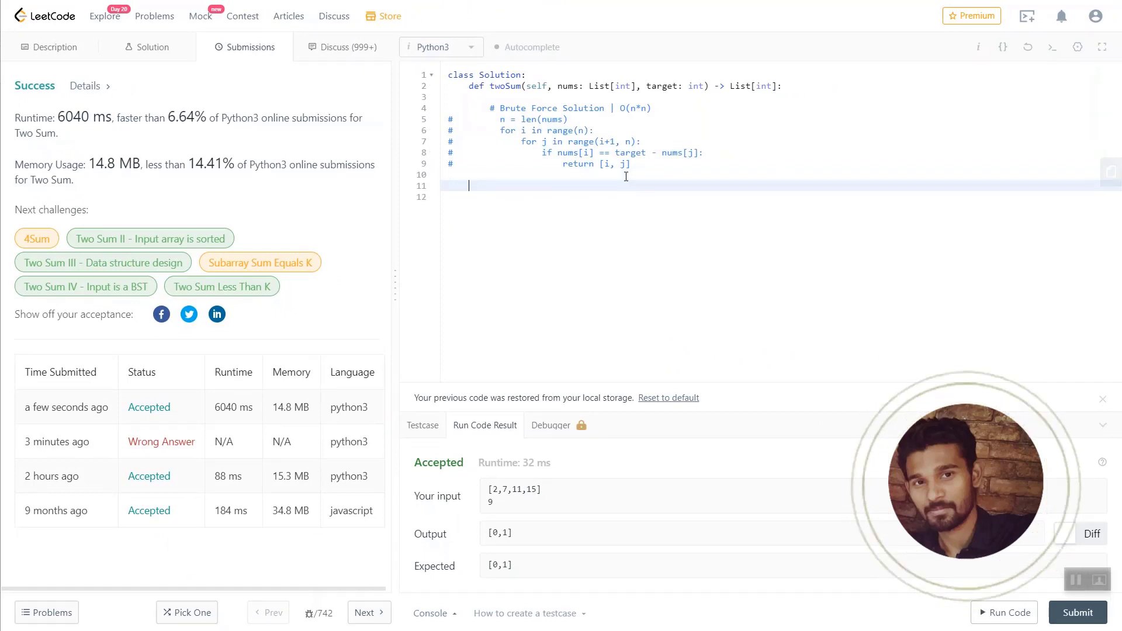
{"action": "type", "text": "#"}
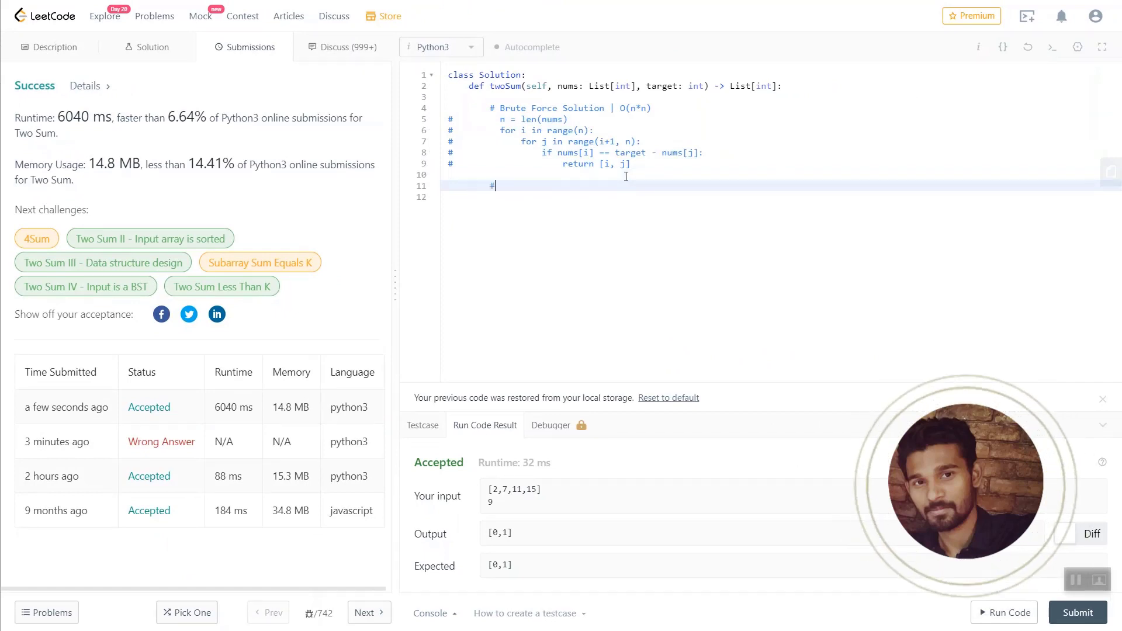
{"action": "type", "text": "Op"}
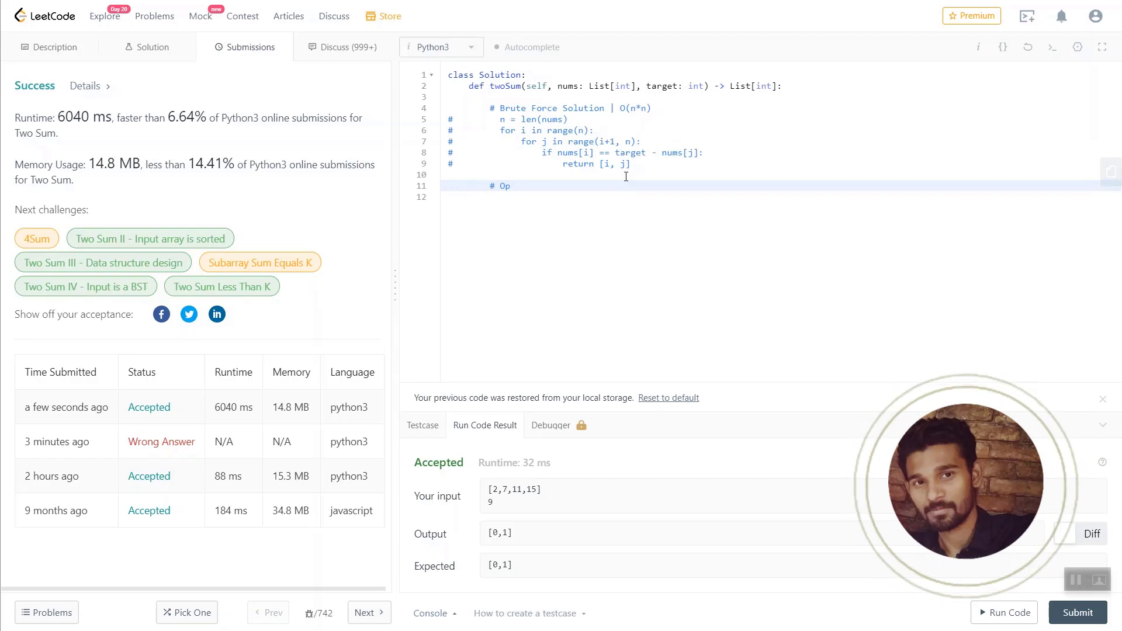
{"action": "type", "text": "timised"}
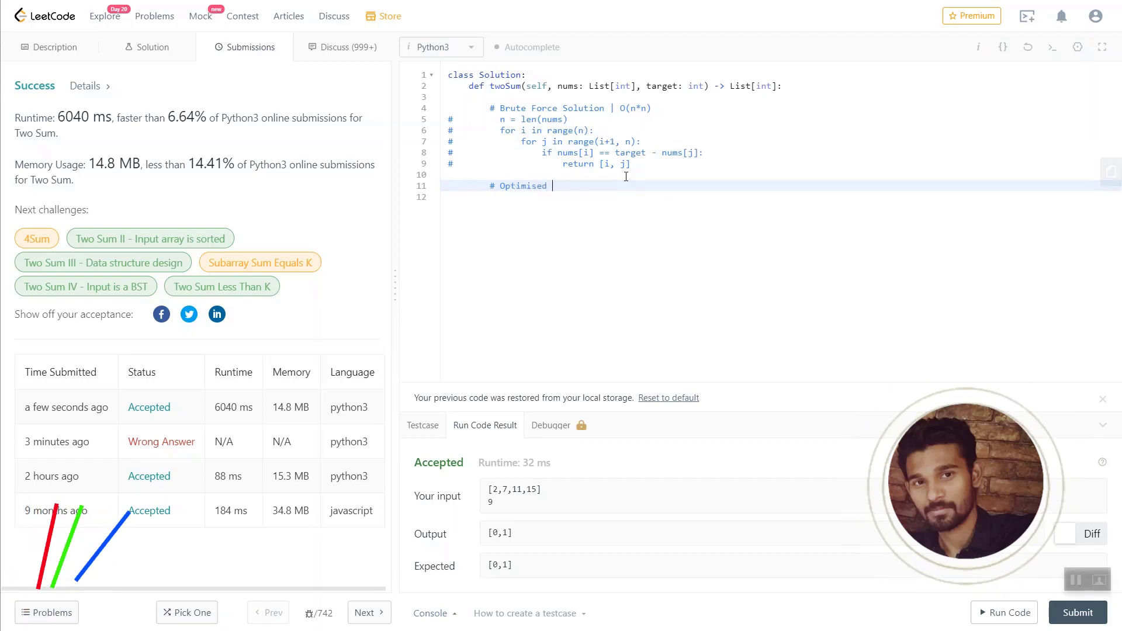
{"action": "type", "text": "Solution"}
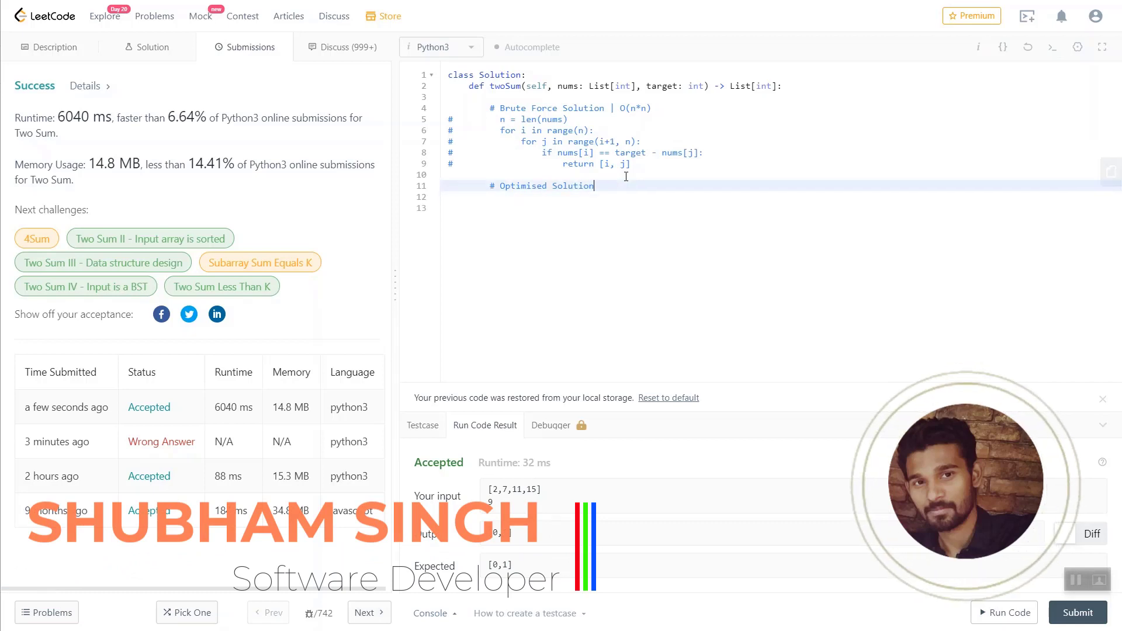
{"action": "type", "text": "in O()"}
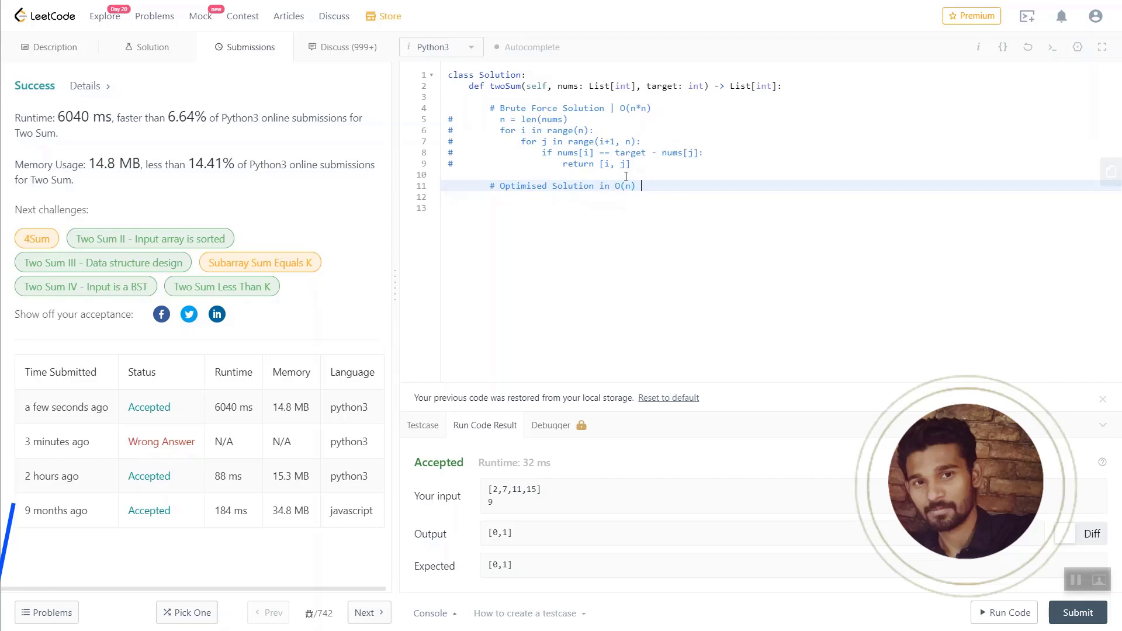
{"action": "type", "text": "using Hashmap"}
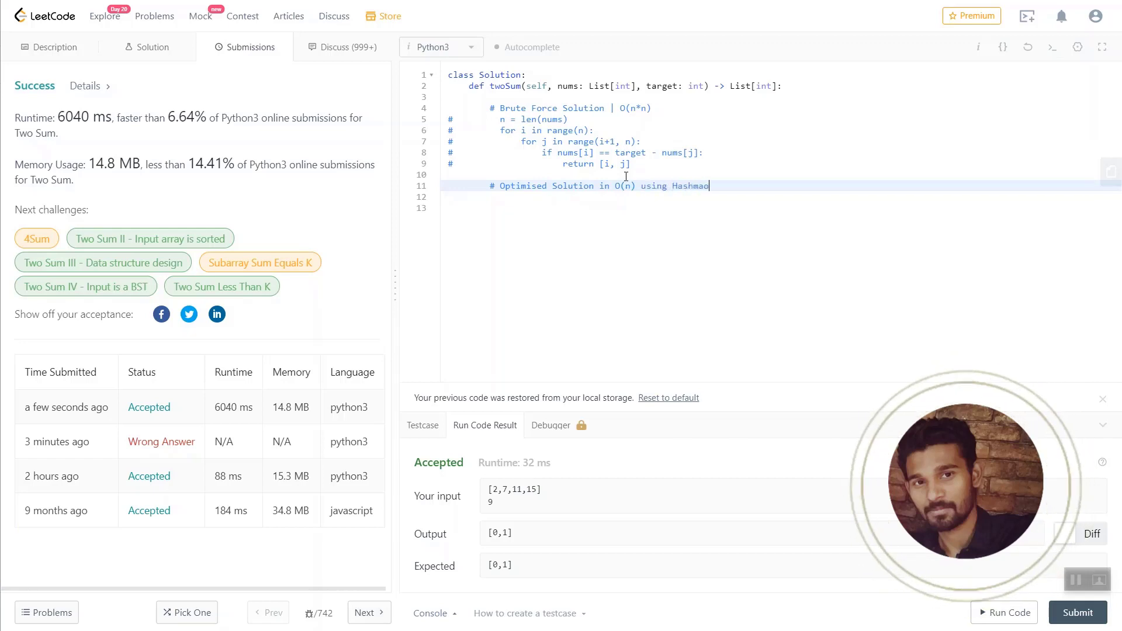
- Reword the comment to 'using python dictionary', show the Description, and start the obj variable
{"action": "left_click", "coordinate": [54, 47]}
{"action": "type", "text": "python dictionary"}
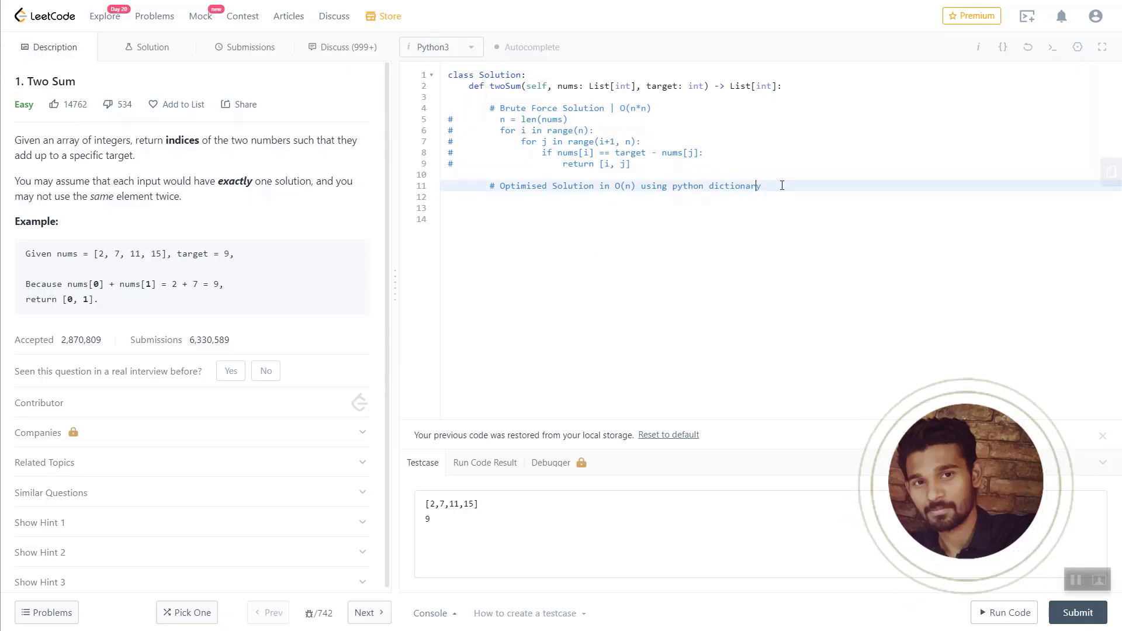
{"action": "type", "text": "obj = {"}
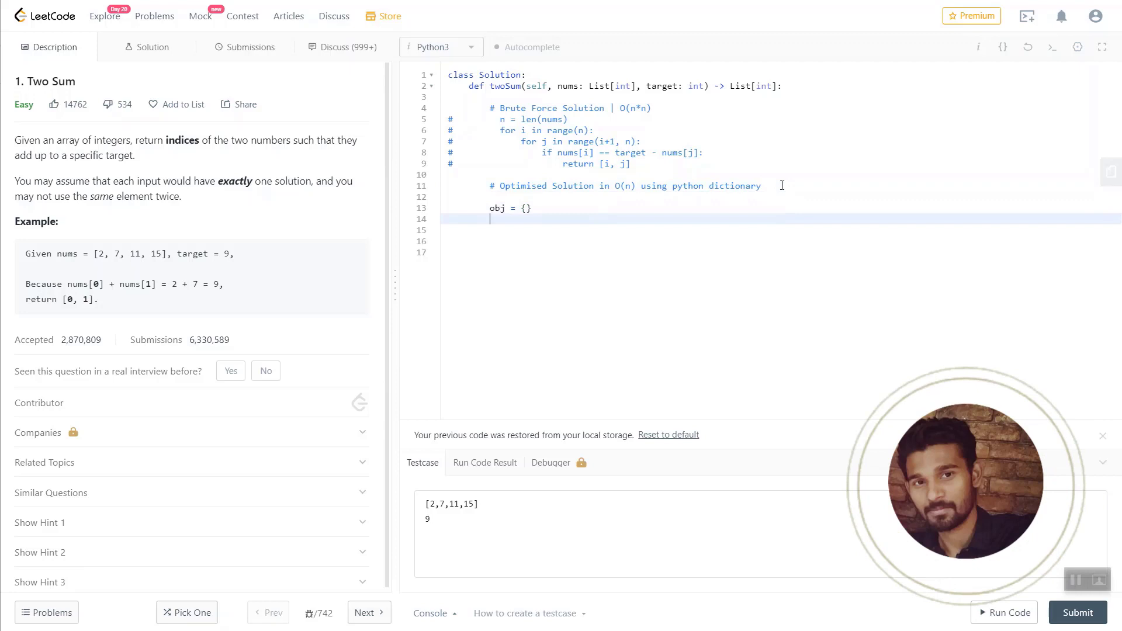
- Set obj = {} and add the comment '# store as nums[i]: i' beneath it
{"action": "left_click", "coordinate": [1101, 46]}
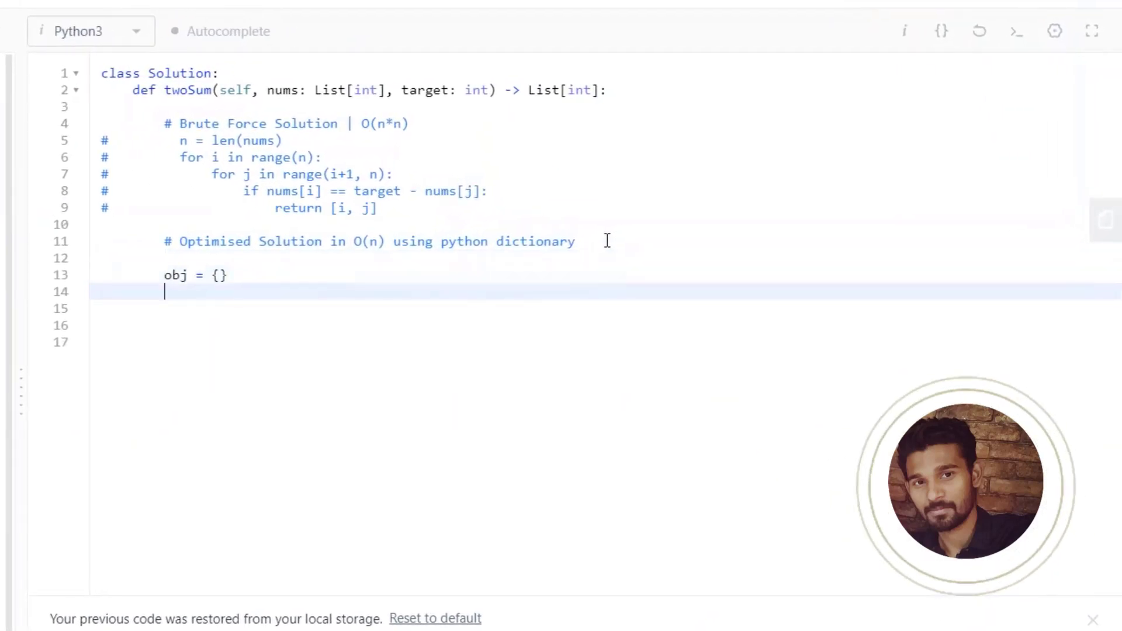
{"action": "type", "text": "#"}
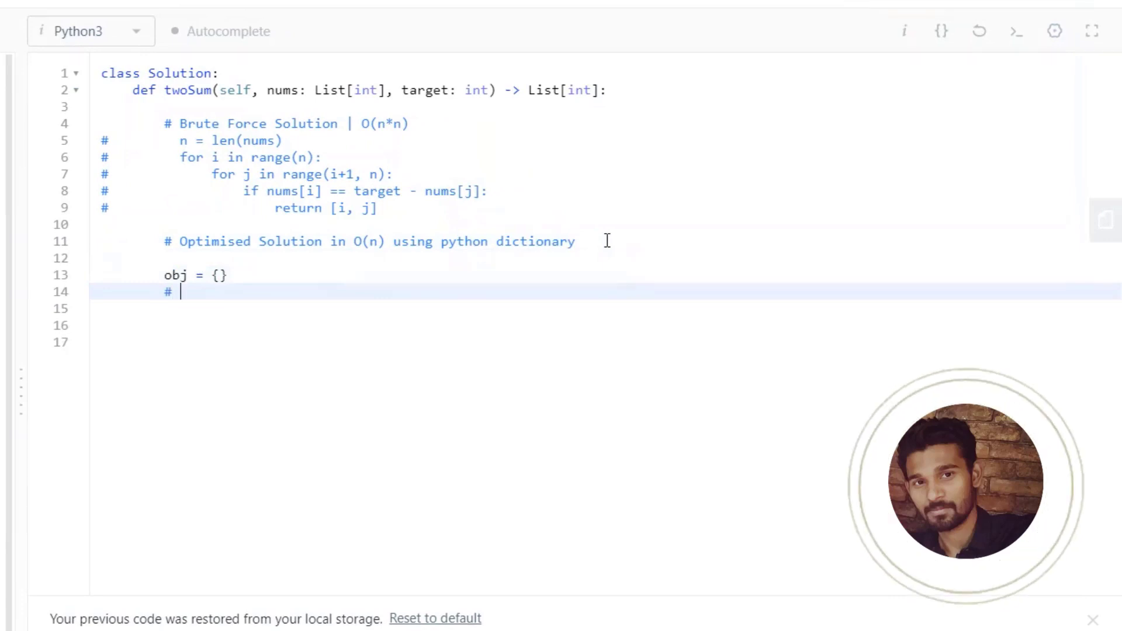
{"action": "type", "text": "stor"}
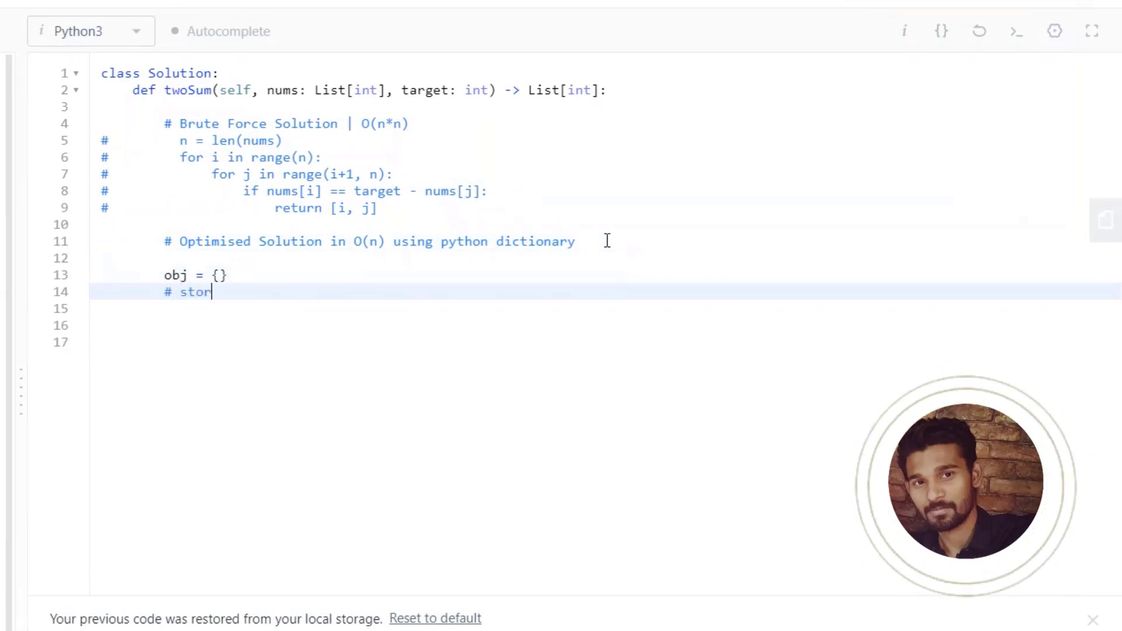
{"action": "type", "text": "e as"}
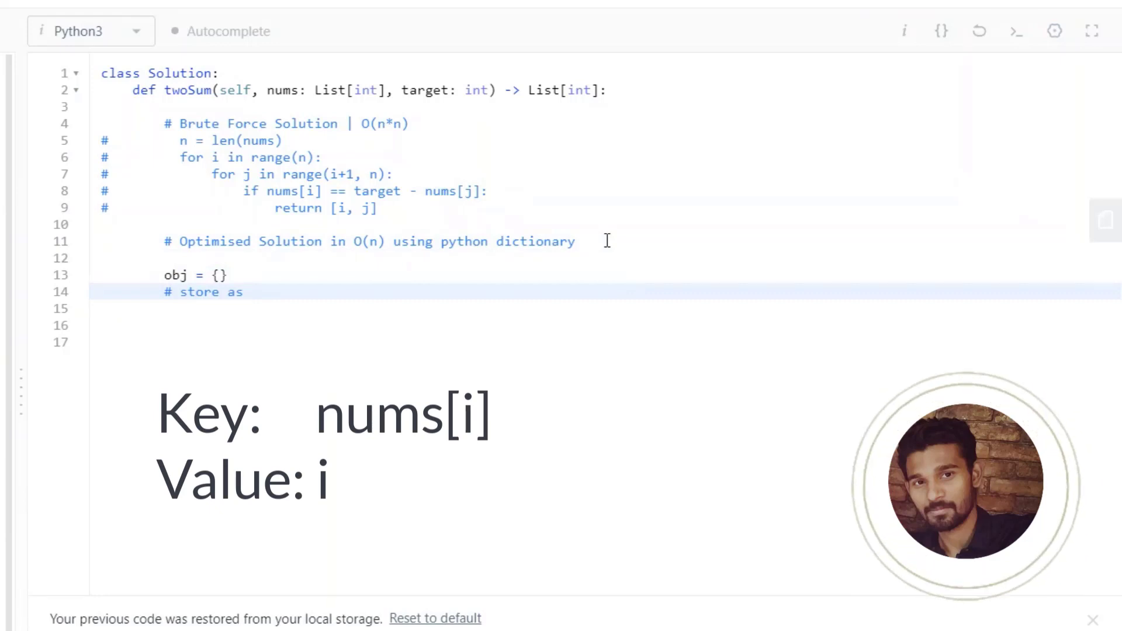
{"action": "type", "text": "nums"}
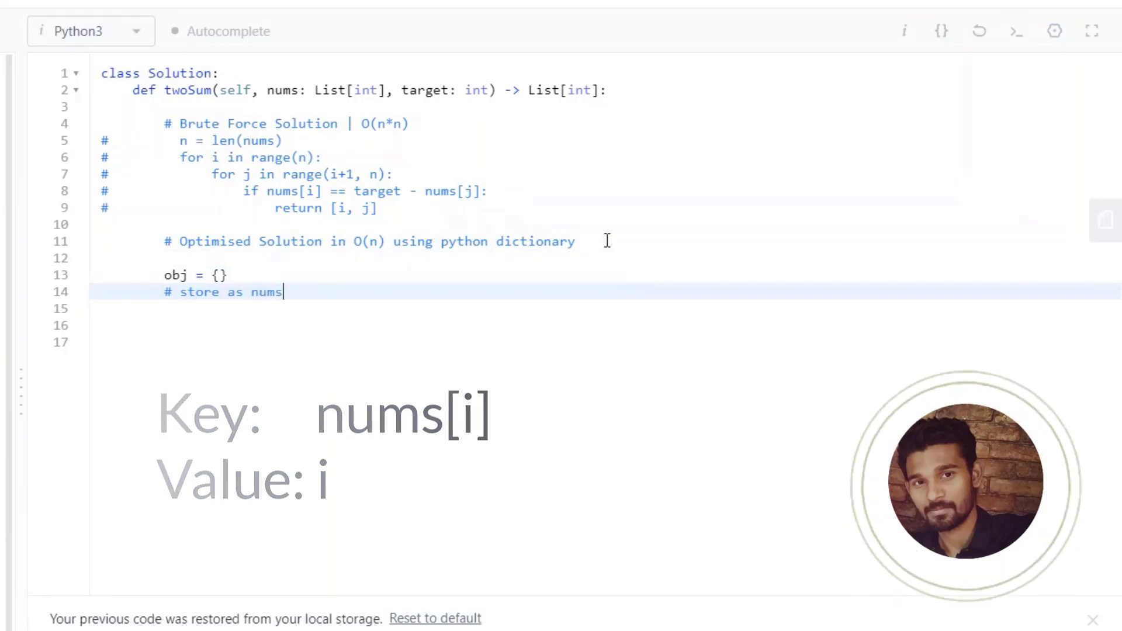
{"action": "type", "text": "[i]"}
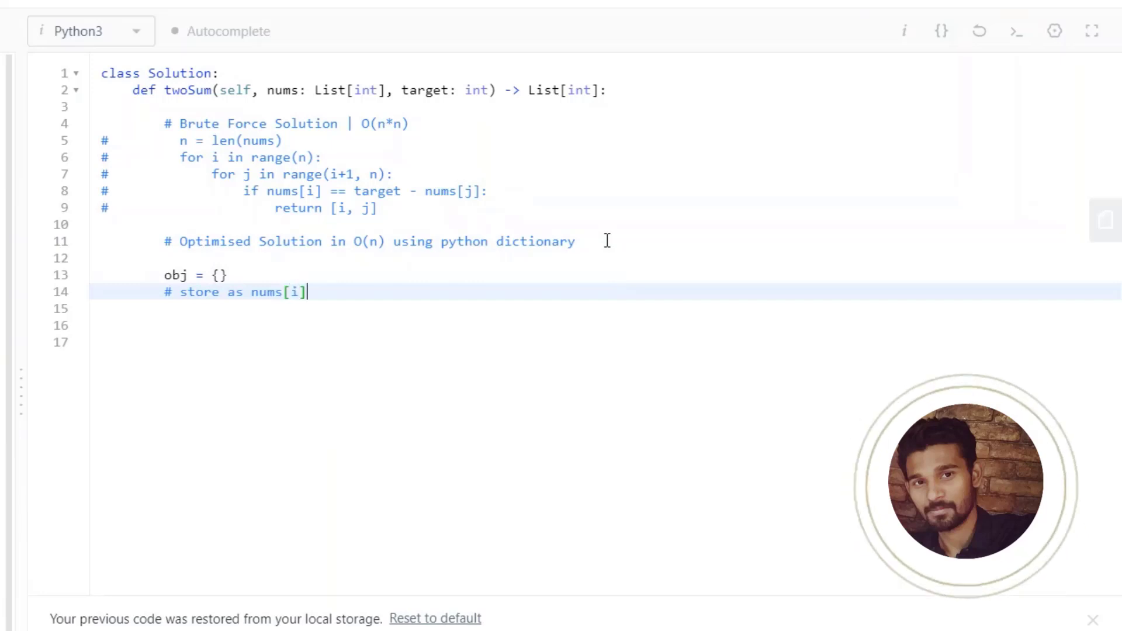
{"action": "type", "text": ": i"}
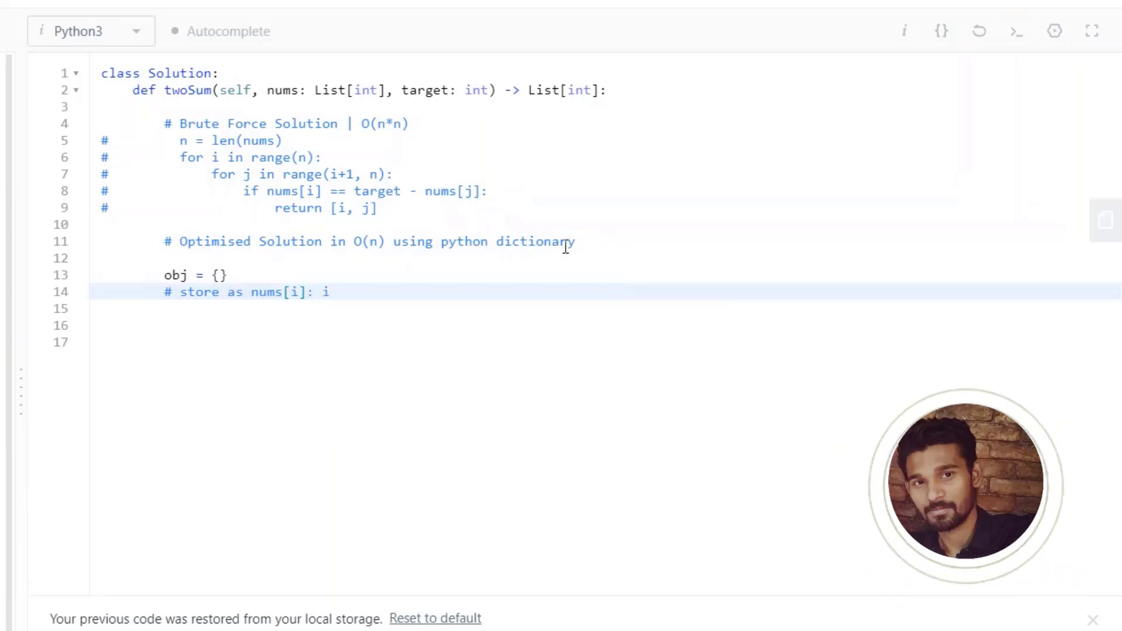
- Edit the comment to read '# store as --- nums[i]: i' and begin the for loop
{"action": "double_click", "coordinate": [283, 293]}
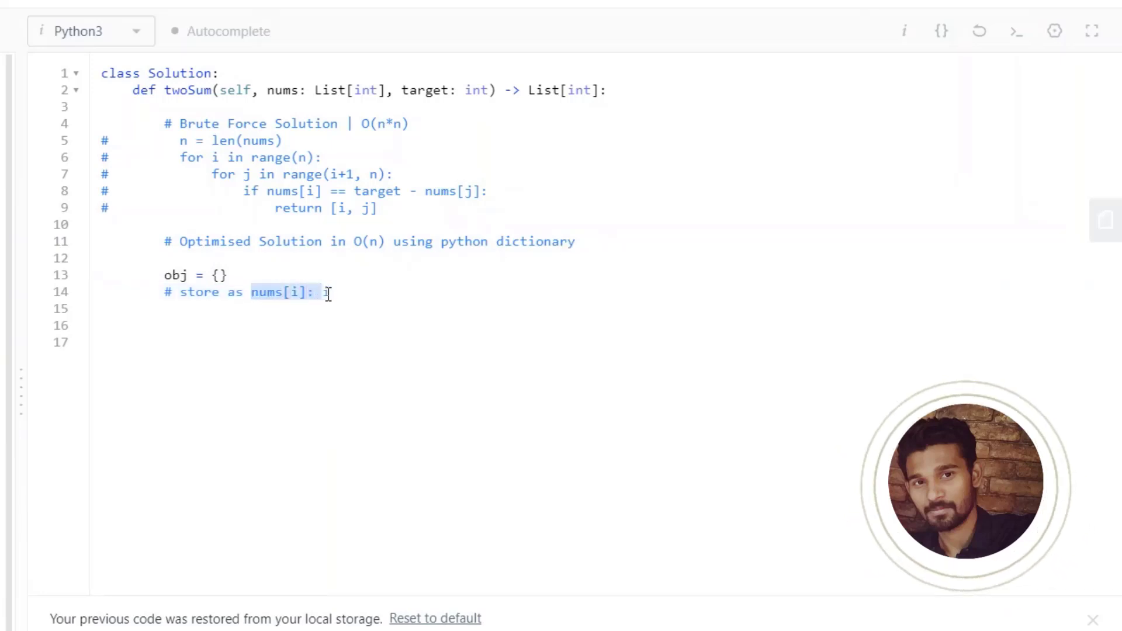
{"action": "type", "text": "i"}
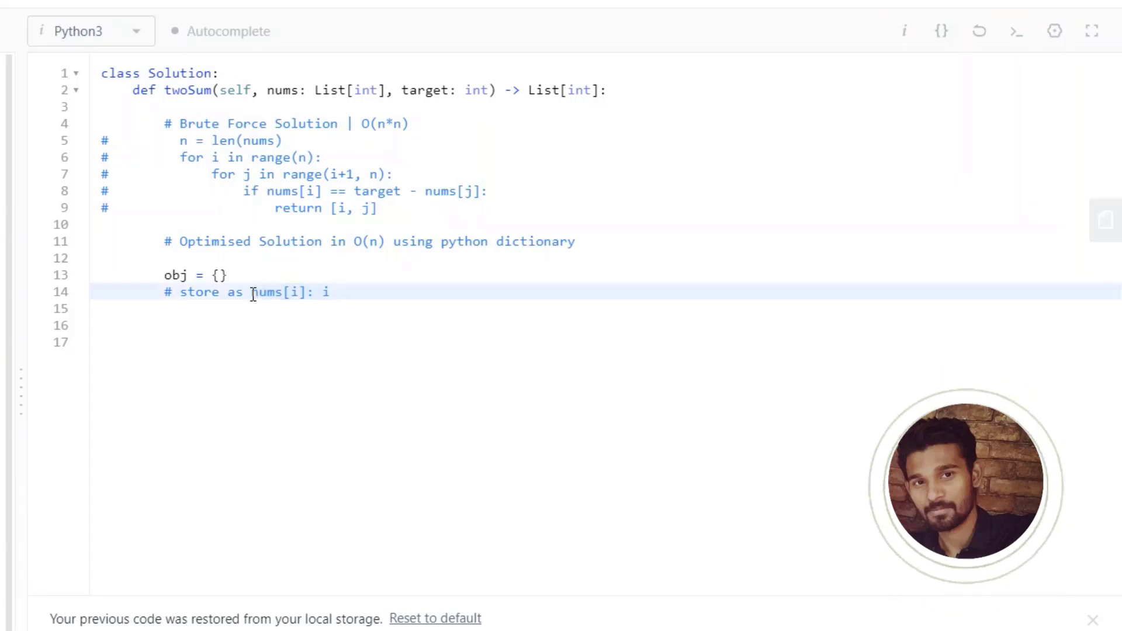
{"action": "type", "text": "---"}
{"action": "left_click", "coordinate": [606, 326]}
{"action": "type", "text": "for"}
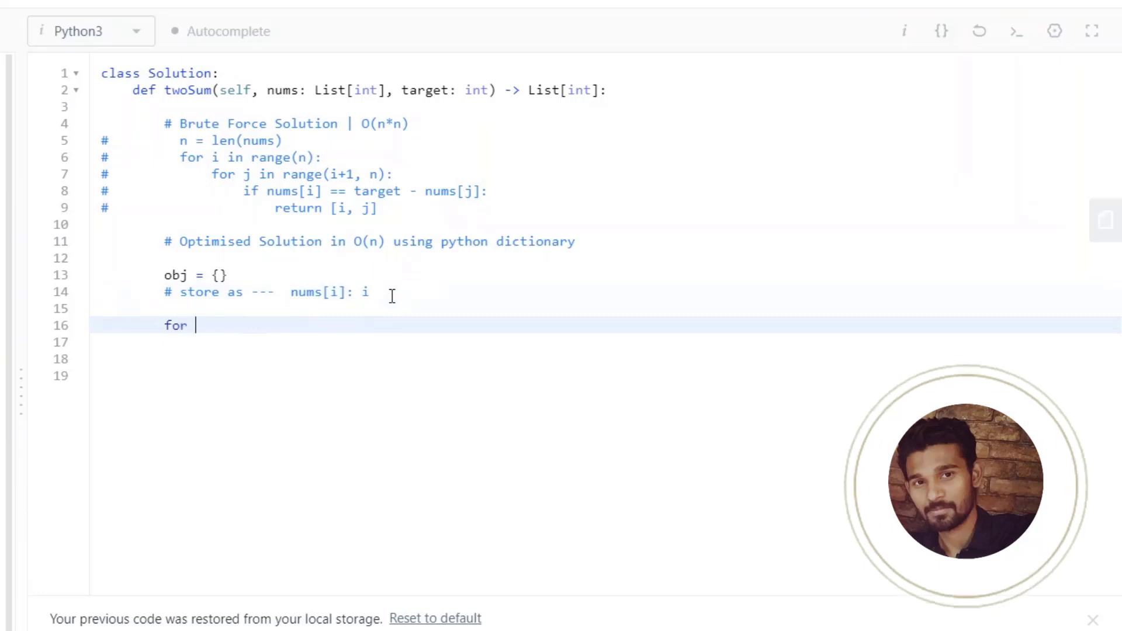
- Write the loop for i, val in enumerate(nums)
{"action": "type", "text": "i in range"}
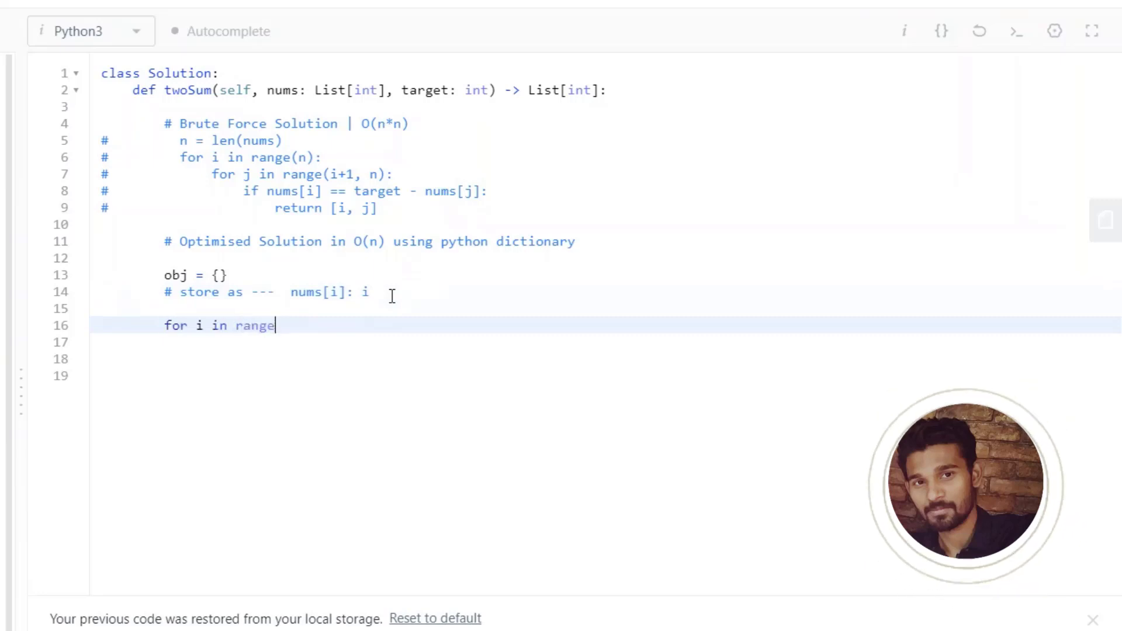
{"action": "type", "text": ", v"}
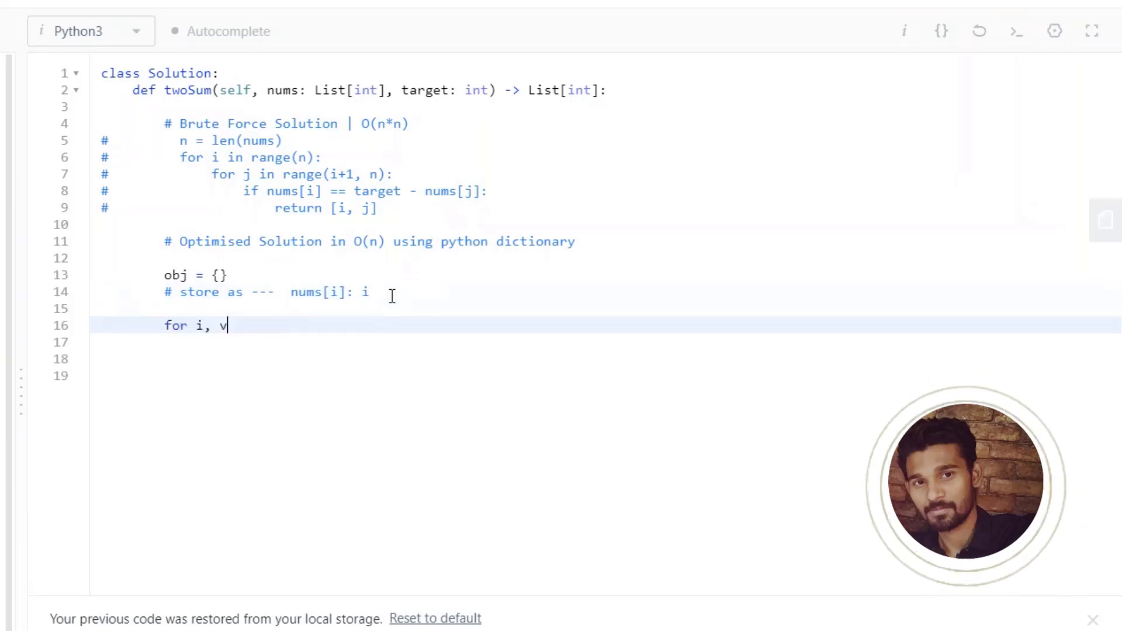
{"action": "type", "text": "al in enu"}
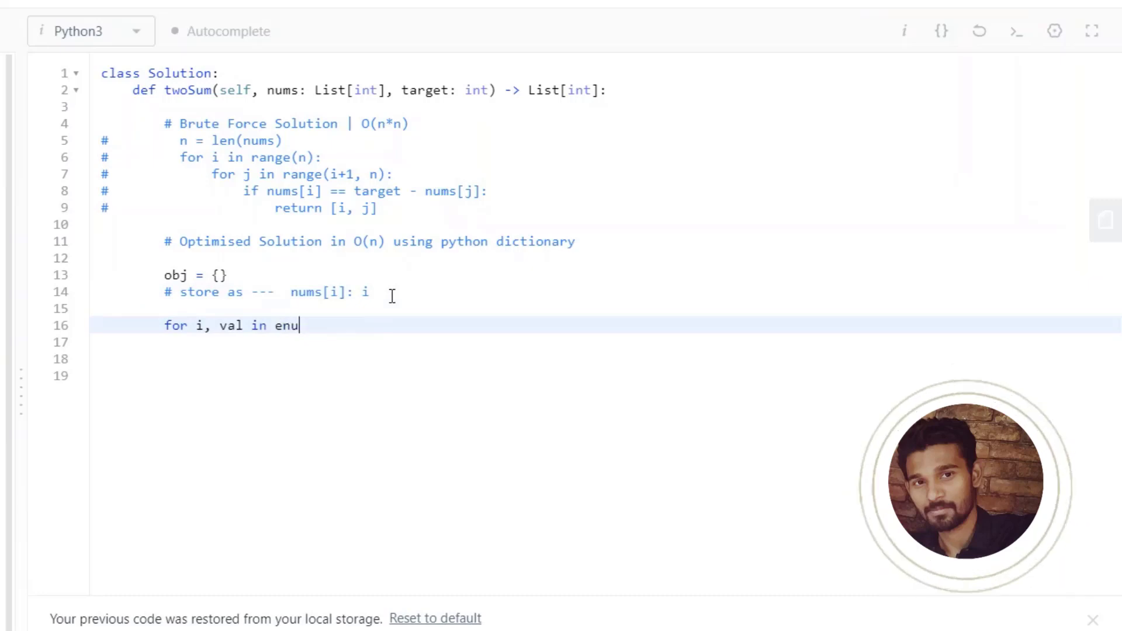
{"action": "type", "text": "merate()"}
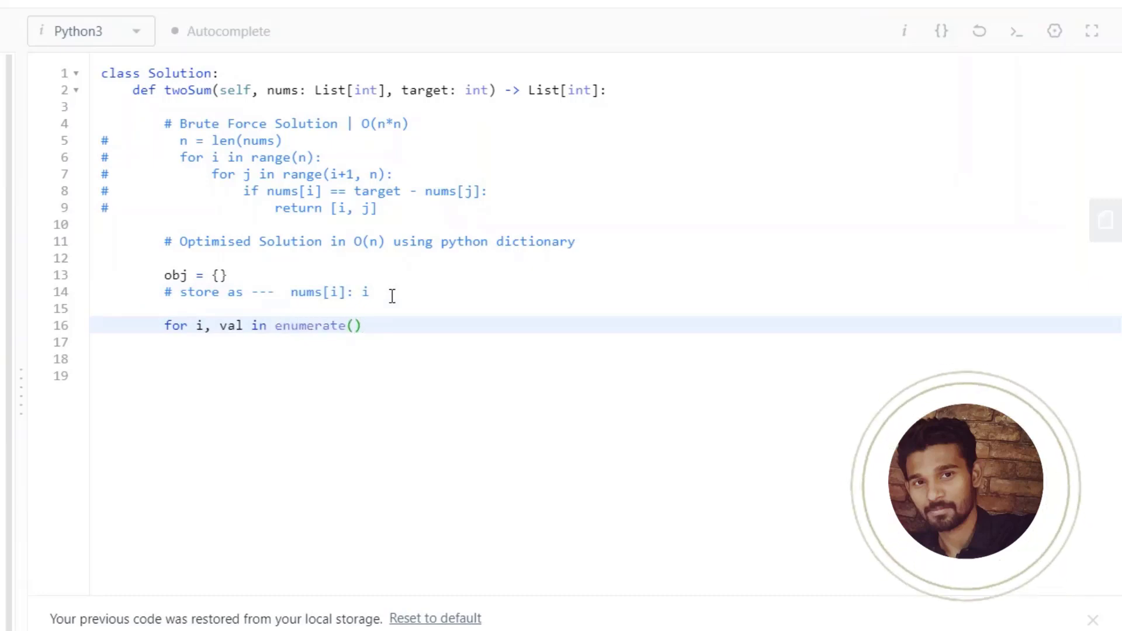
{"action": "type", "text": "nums"}
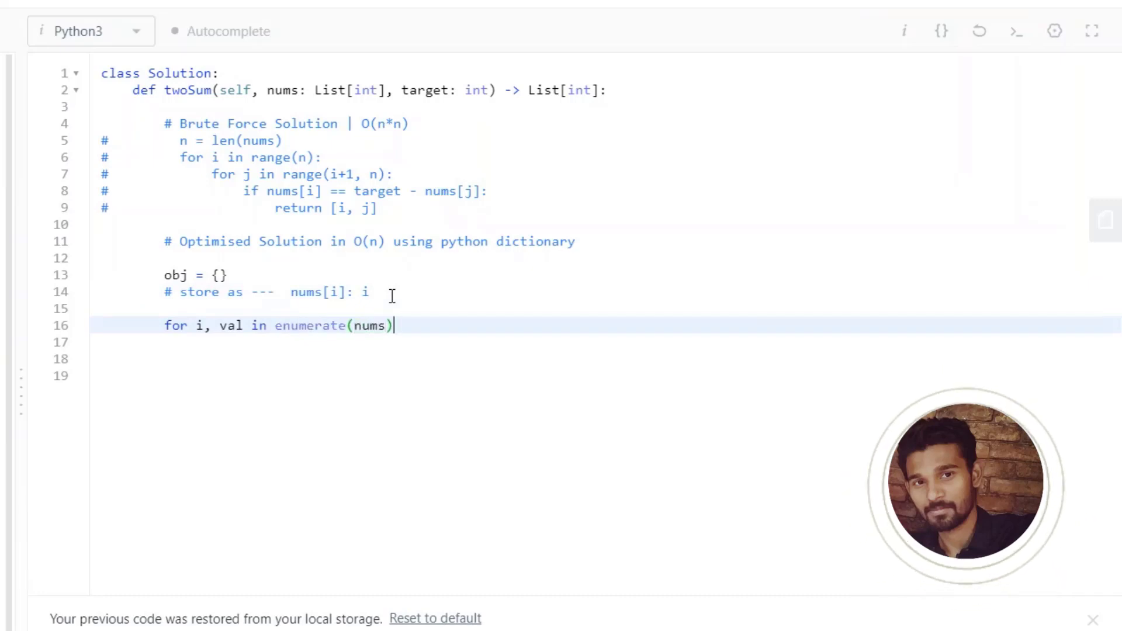
{"action": "type", "text": ":"}
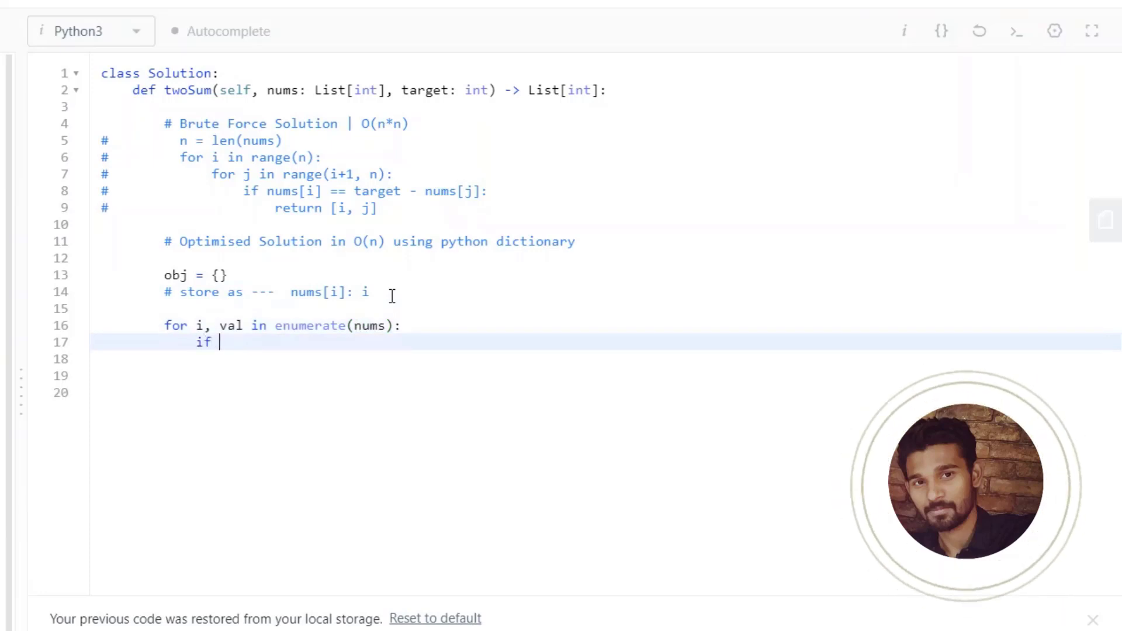
- Add the check if target - val in obj
{"action": "type", "text": "target - val"}
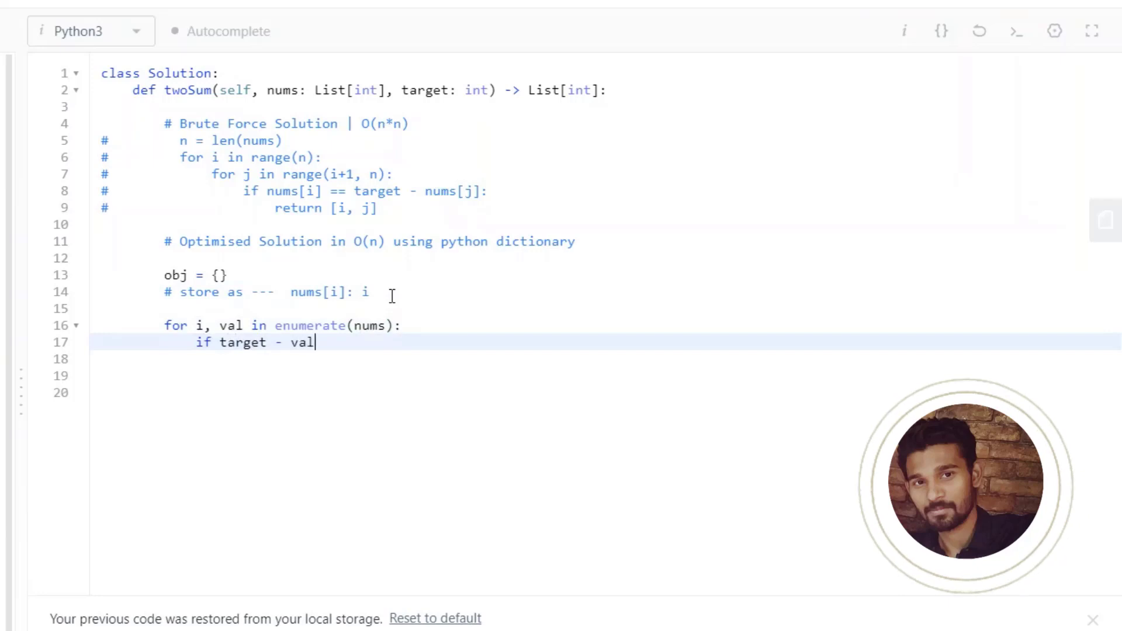
{"action": "type", "text": "=="}
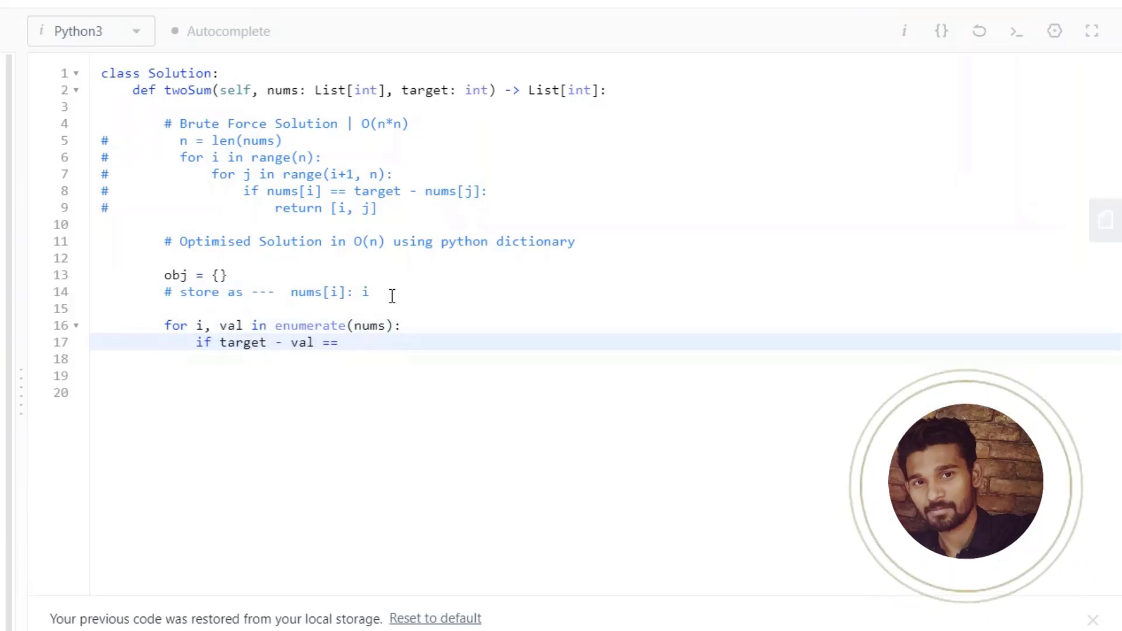
{"action": "type", "text": "in"}
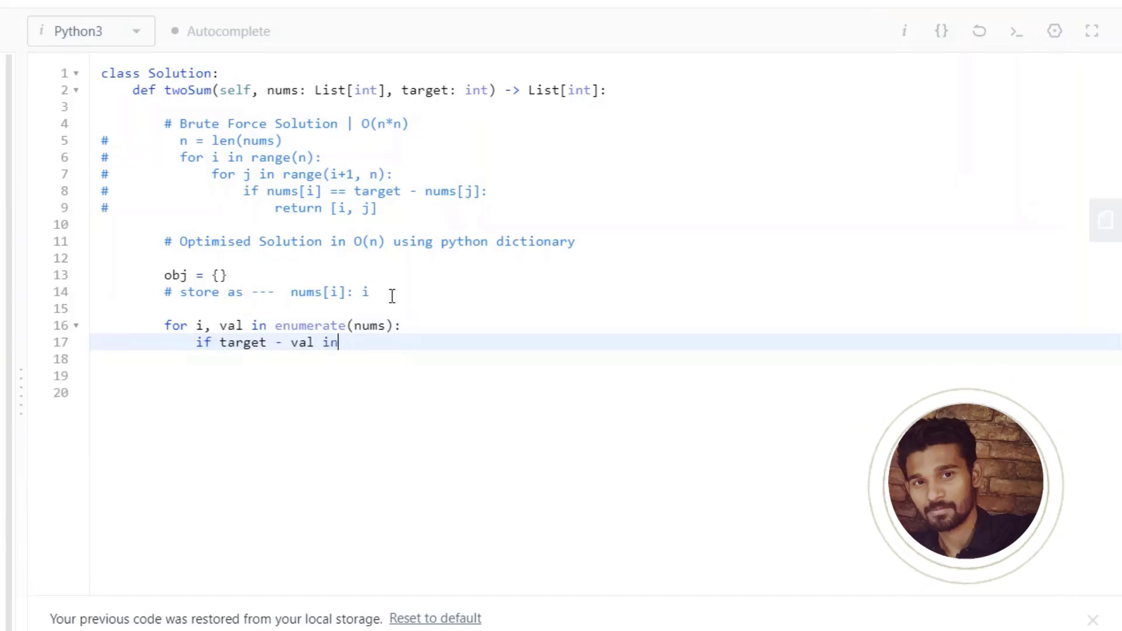
{"action": "type", "text": "obj"}
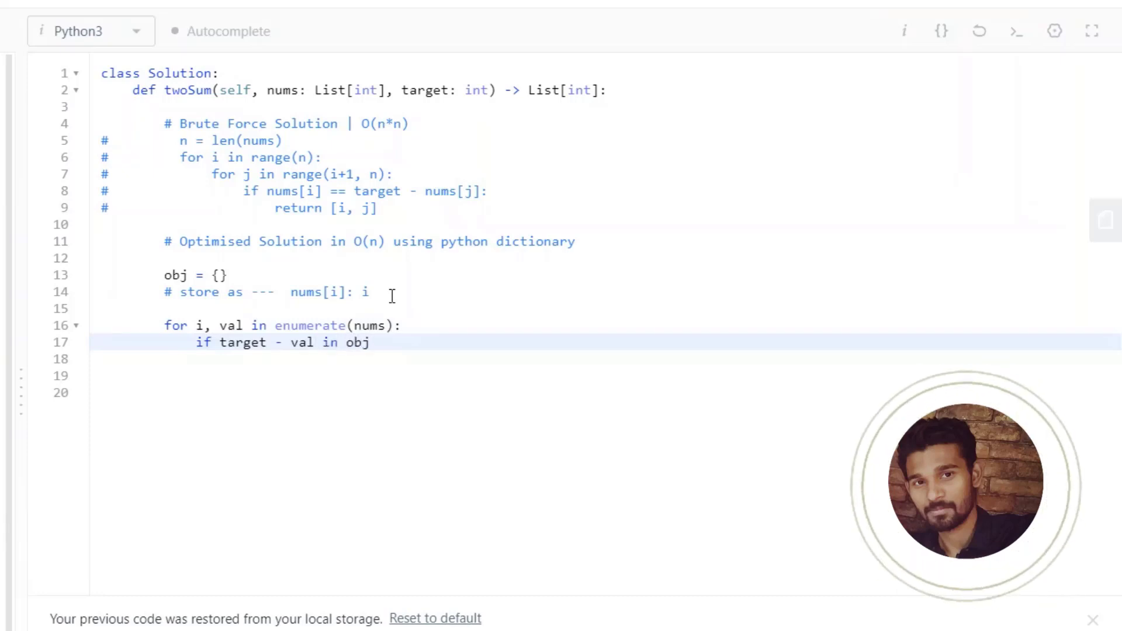
{"action": "type", "text": ":"}
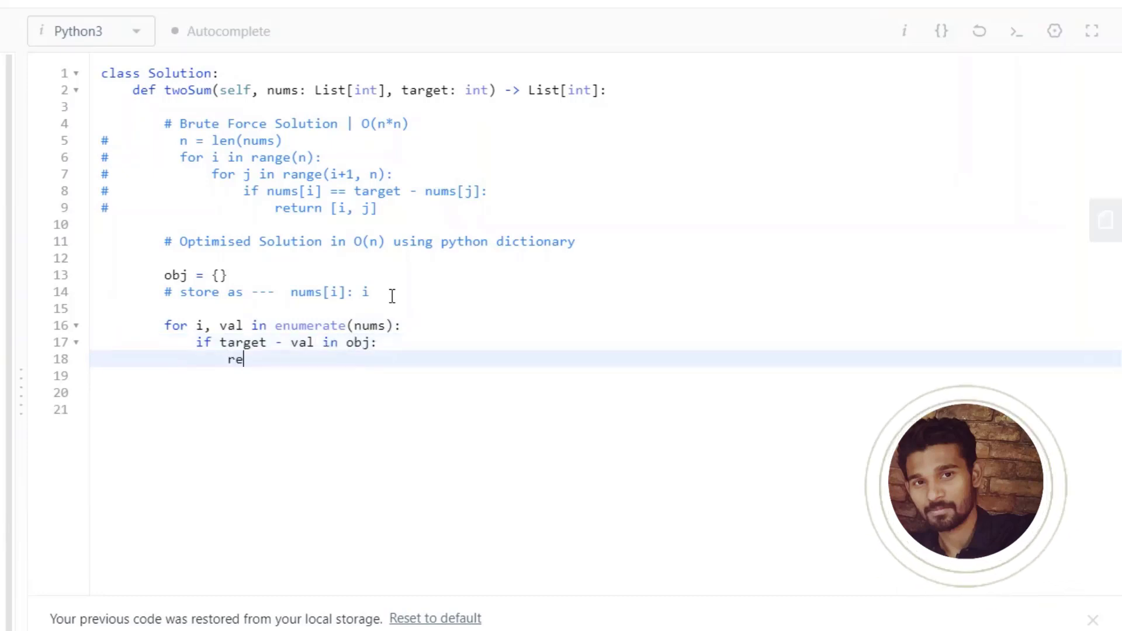
- Return [i, obj[target-val]] when the complement is found
{"action": "type", "text": "turn []"}
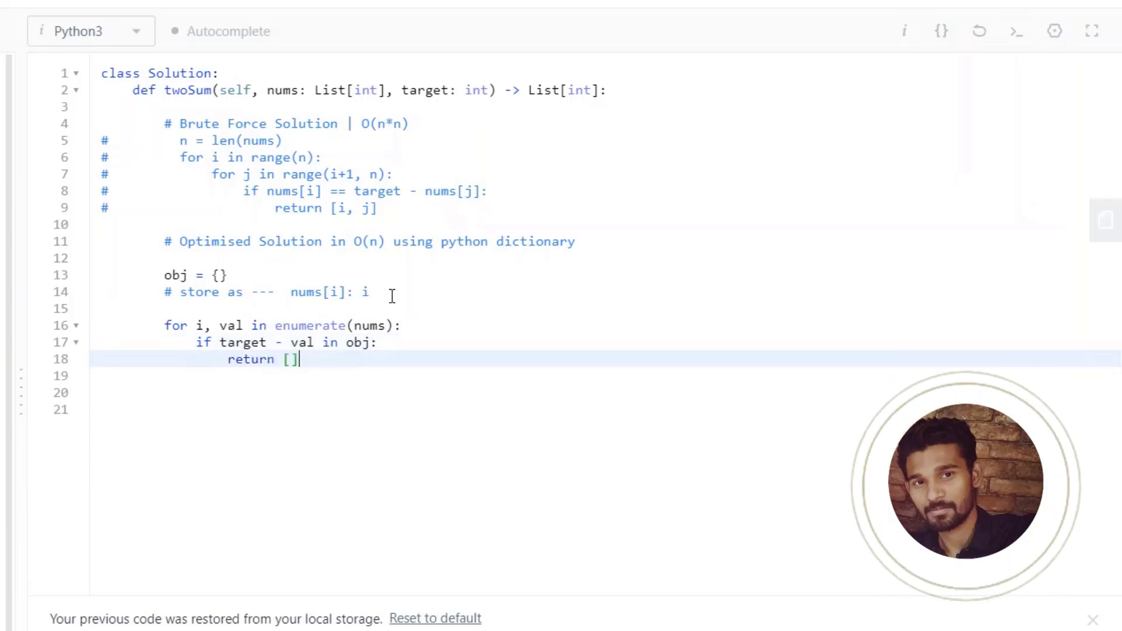
{"action": "type", "text": "i,"}
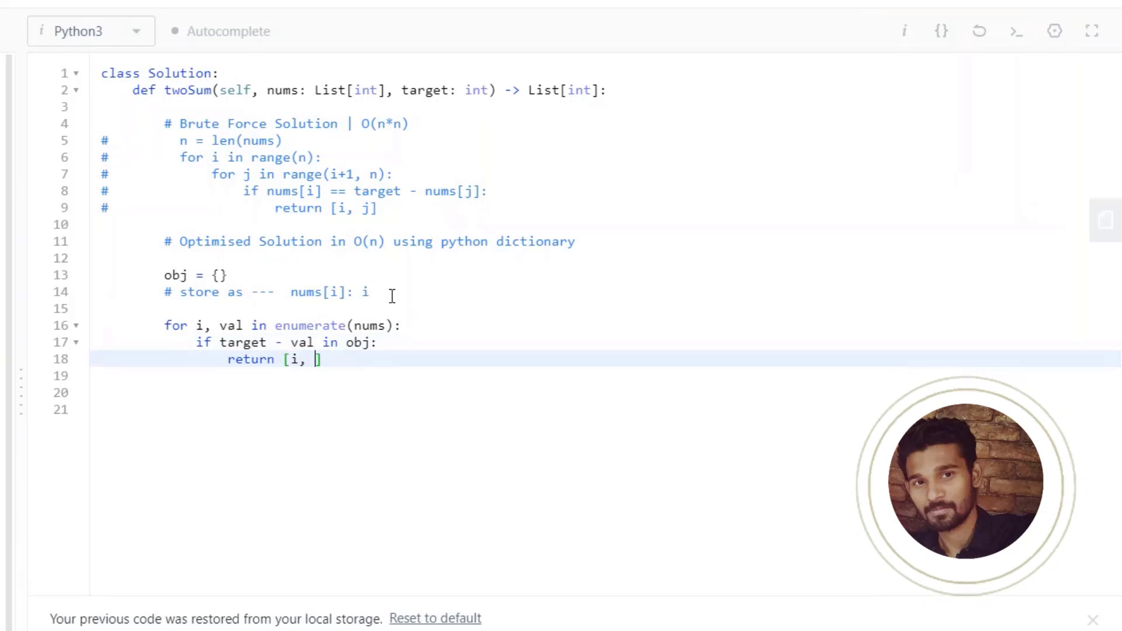
{"action": "type", "text": "obj[]"}
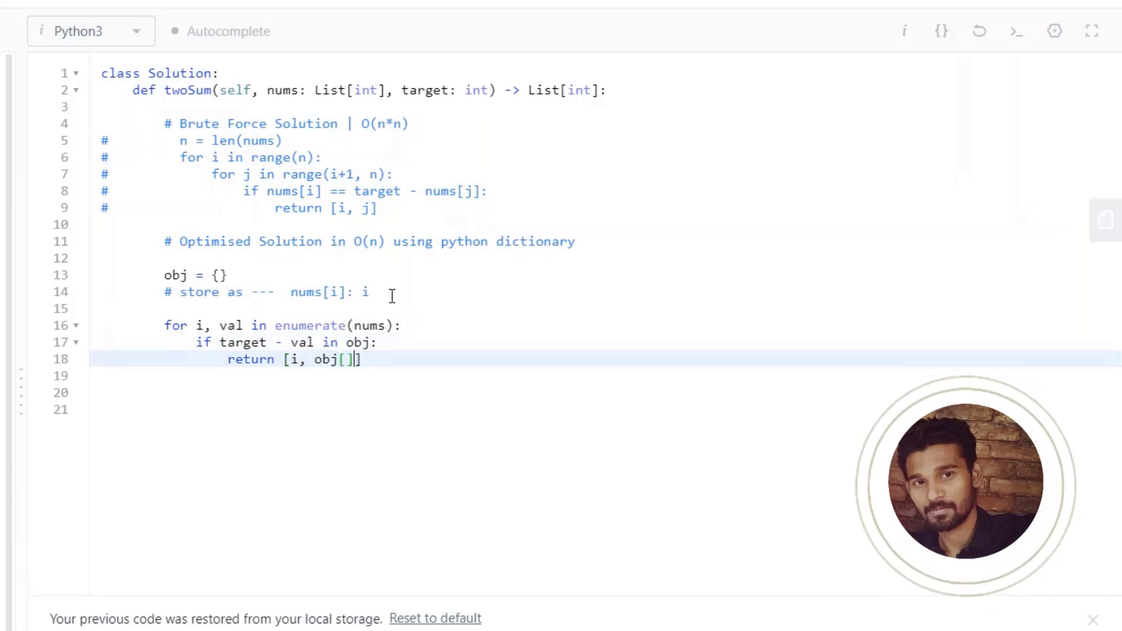
{"action": "type", "text": "target"}
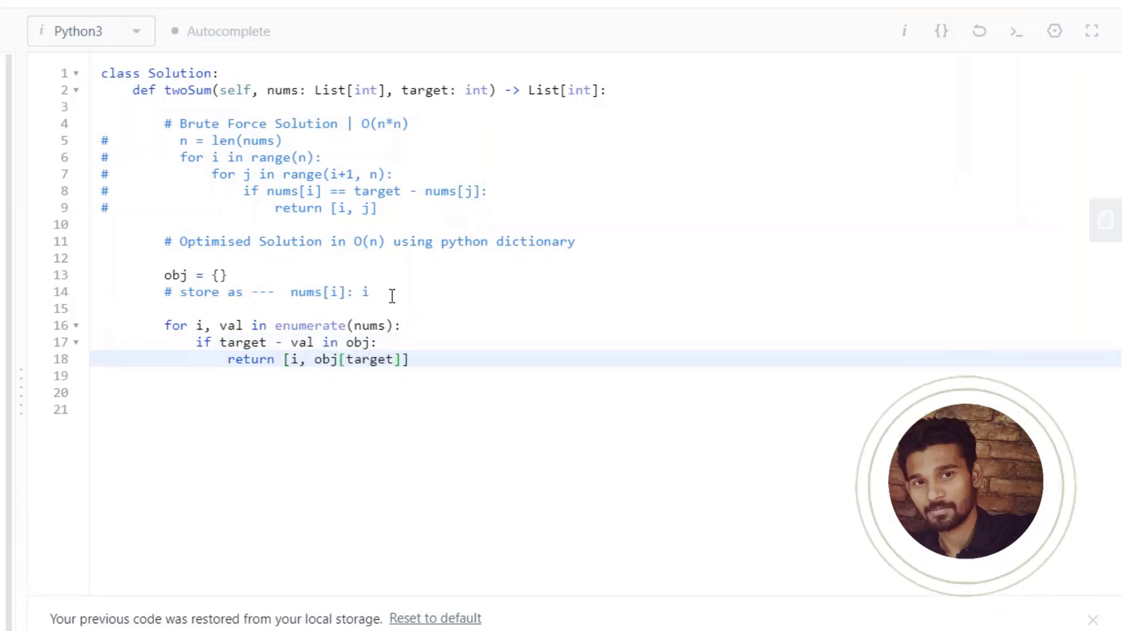
{"action": "type", "text": "-va"}
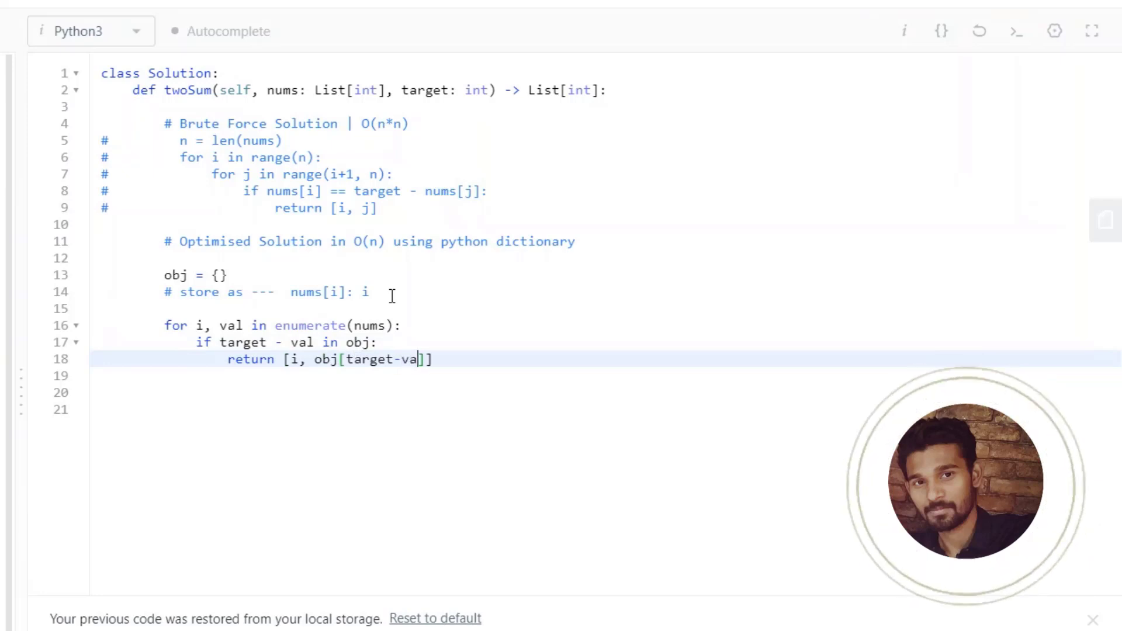
{"action": "type", "text": "l"}
{"action": "left_click", "coordinate": [606, 375]}
{"action": "type", "text": "o"}
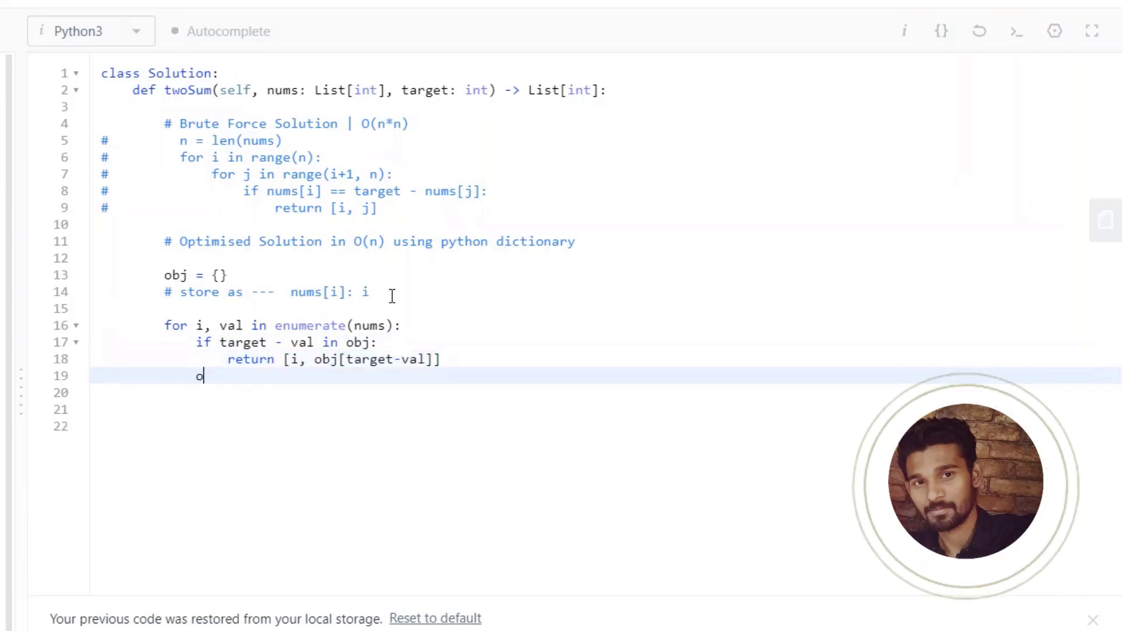
- Otherwise store obj[val] = i and run the sample test
{"action": "type", "text": "bj[]"}
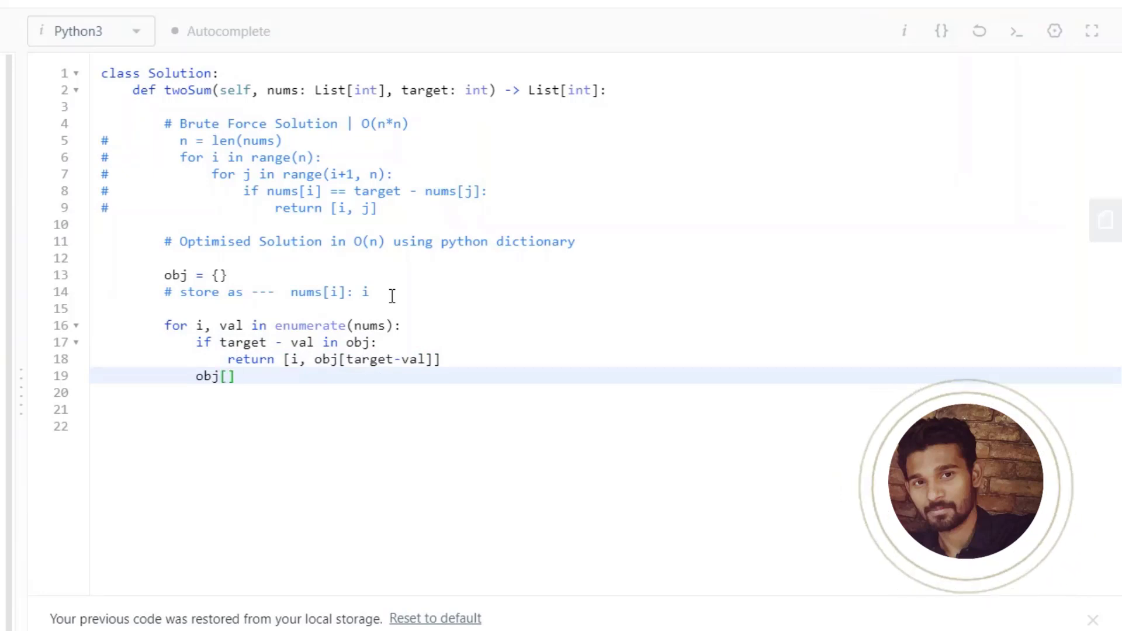
{"action": "type", "text": "val"}
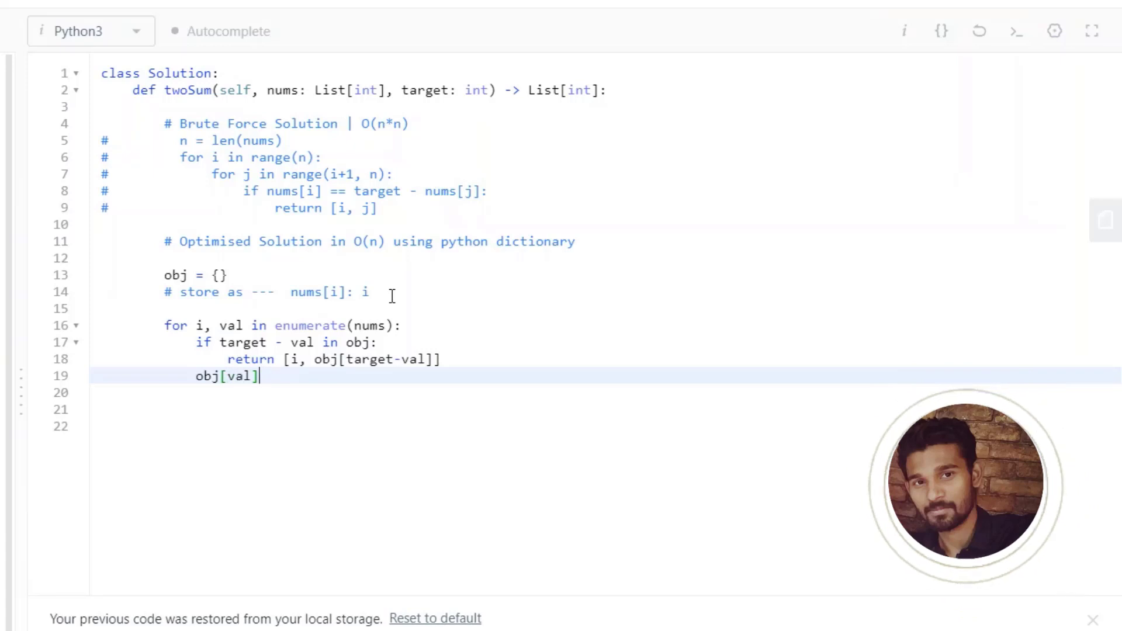
{"action": "type", "text": "= i"}
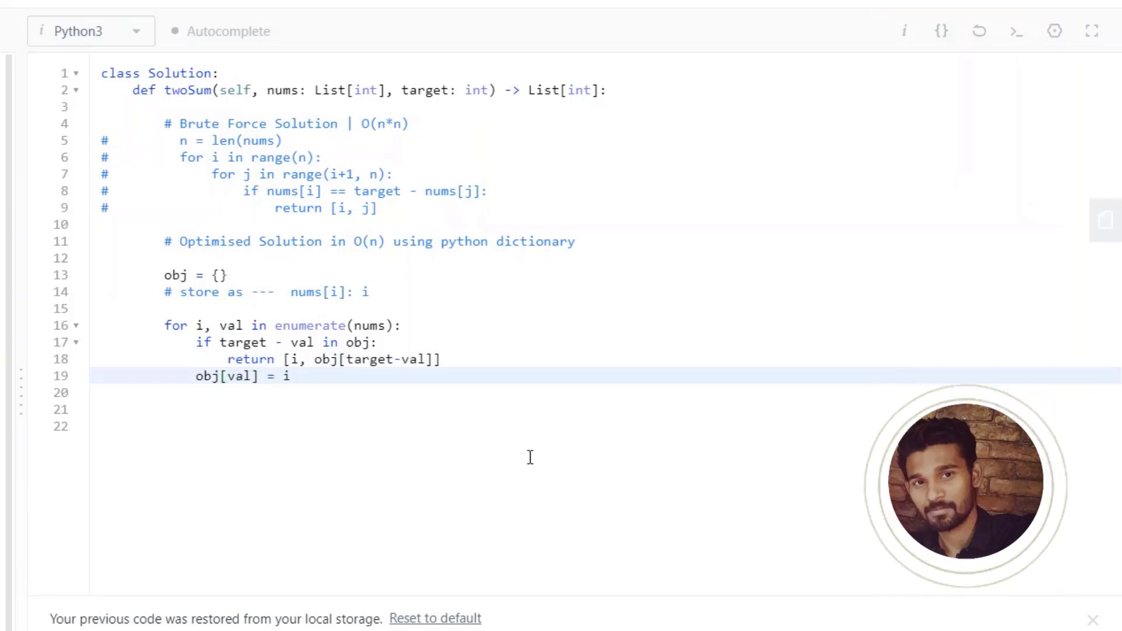
{"action": "mouse_move", "coordinate": [509, 570]}
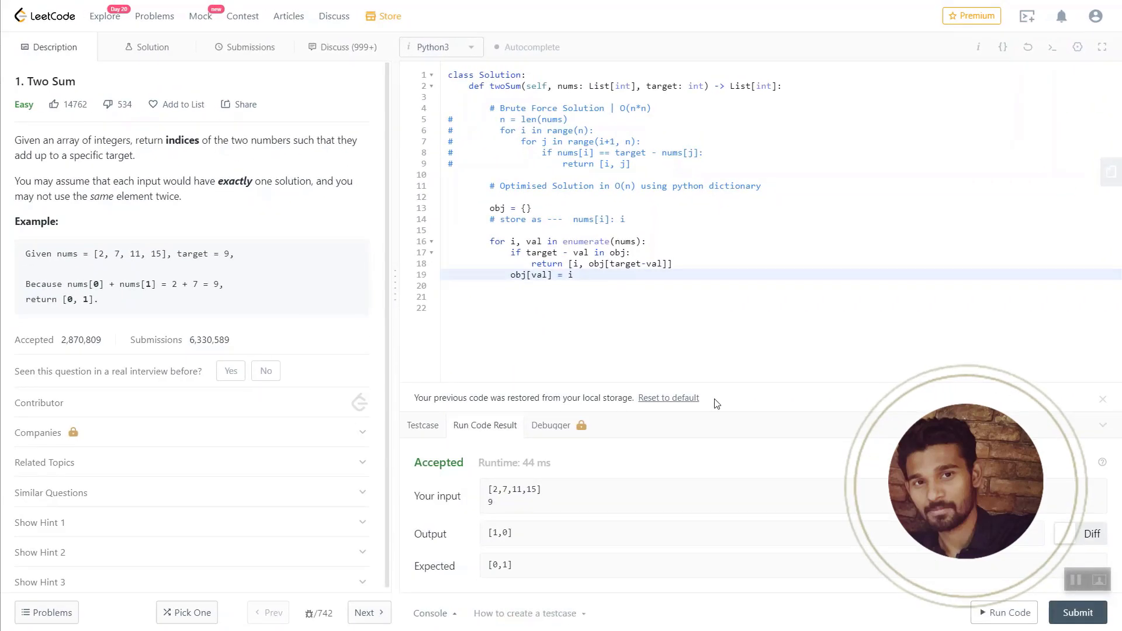
- Submit the dictionary solution, accepted with an 88 ms runtime
{"action": "left_click", "coordinate": [1077, 613]}
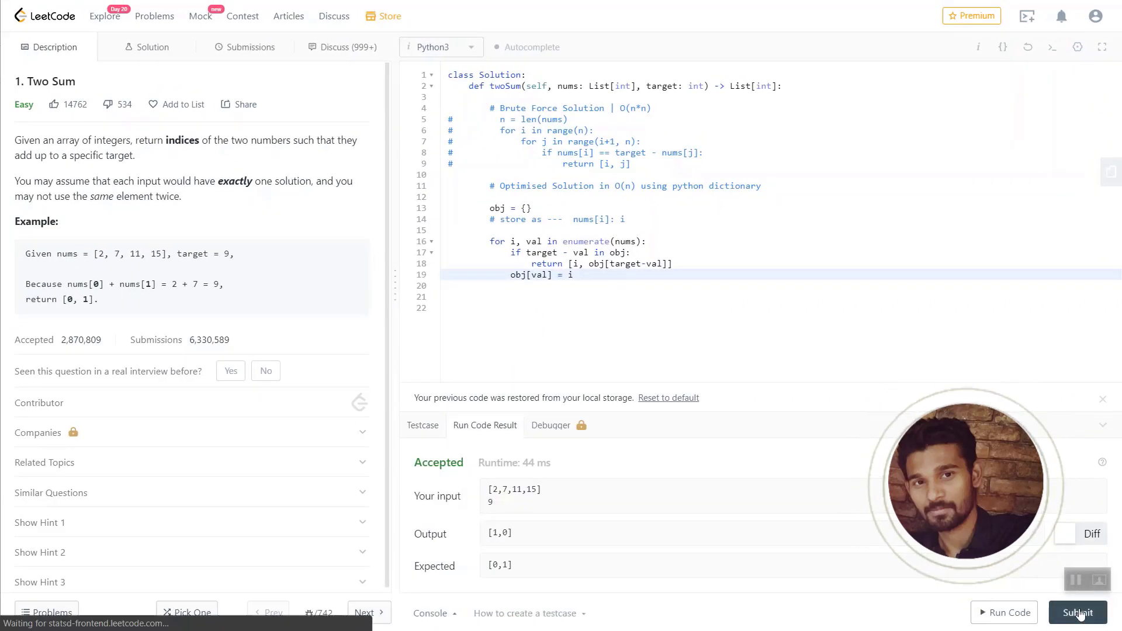
{"action": "left_click", "coordinate": [1077, 611]}
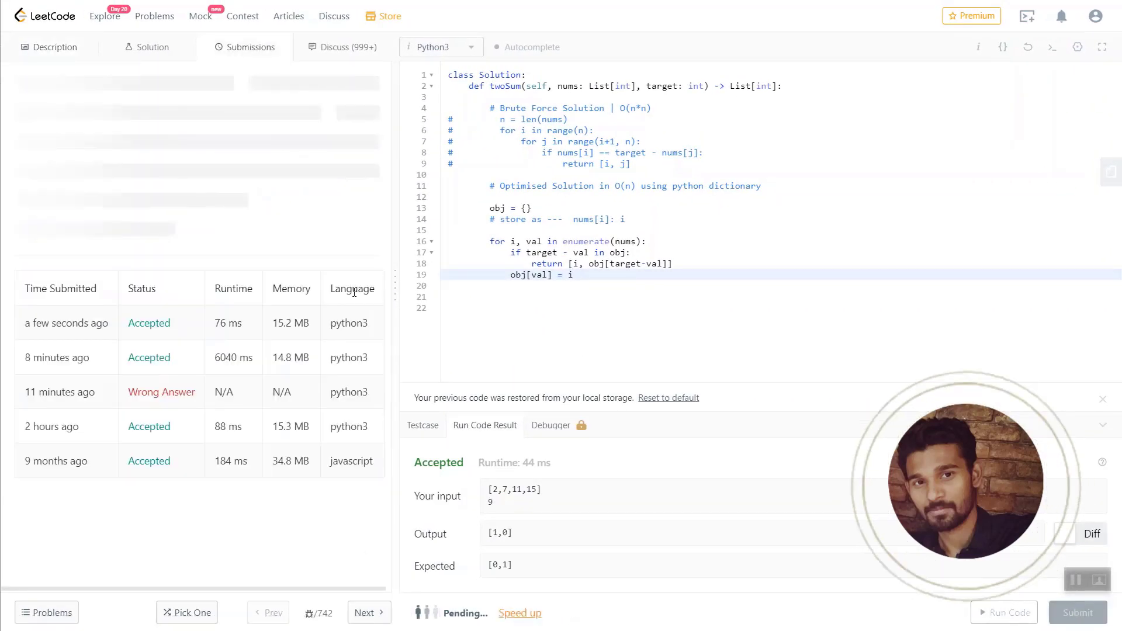
{"action": "left_click", "coordinate": [1076, 611]}
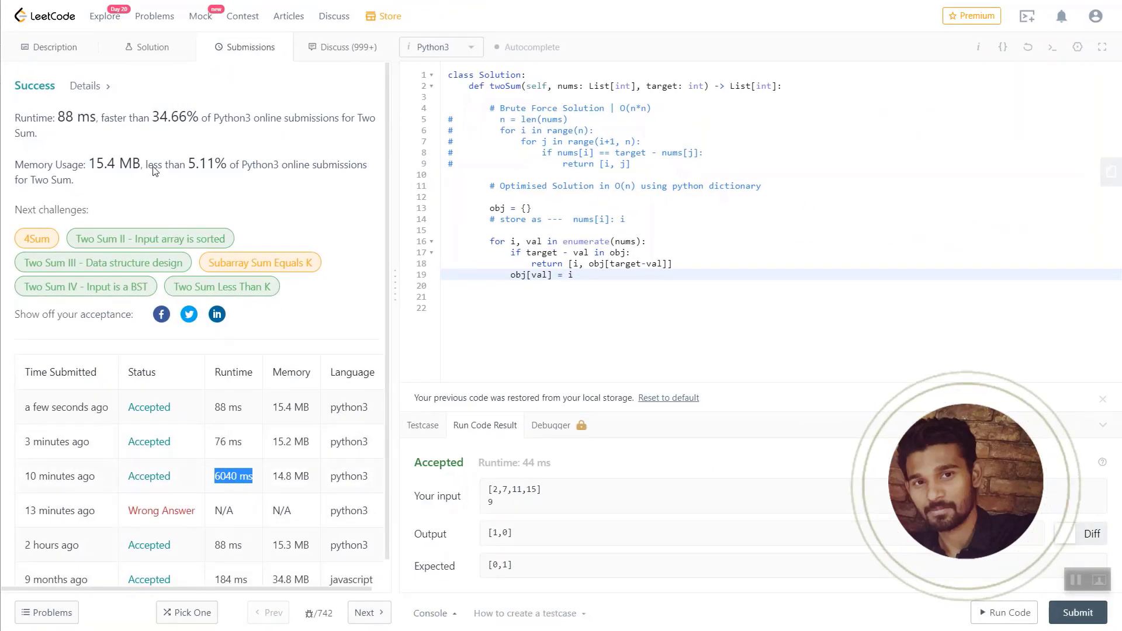
{"action": "double_click", "coordinate": [79, 117]}
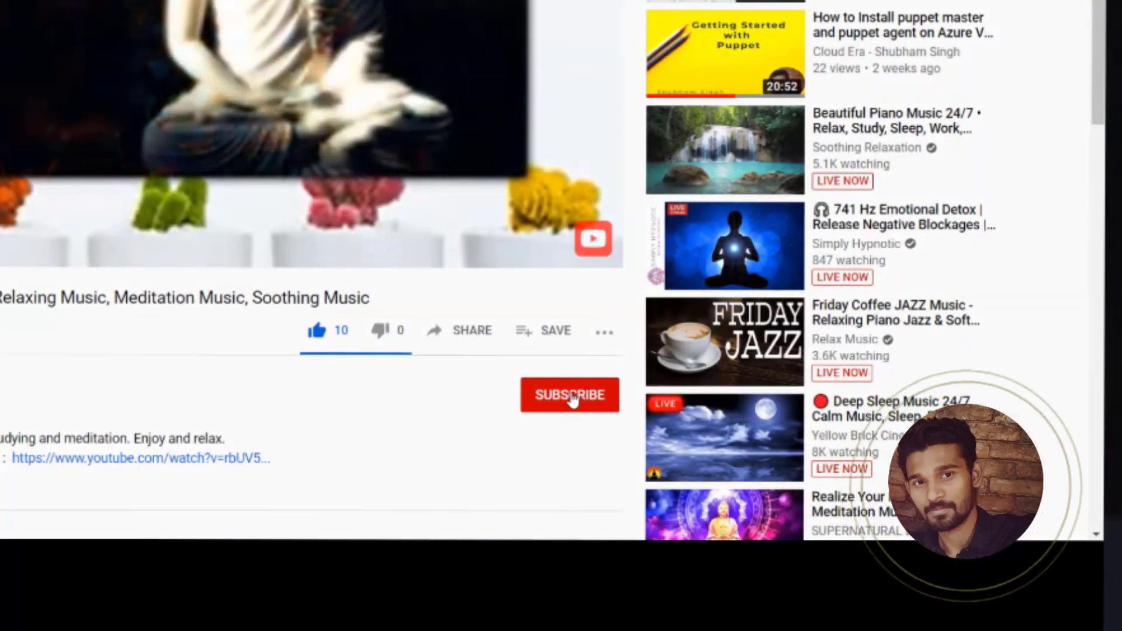
- Subscribe with all notifications on and open the channel's home page
{"action": "left_click", "coordinate": [569, 393]}
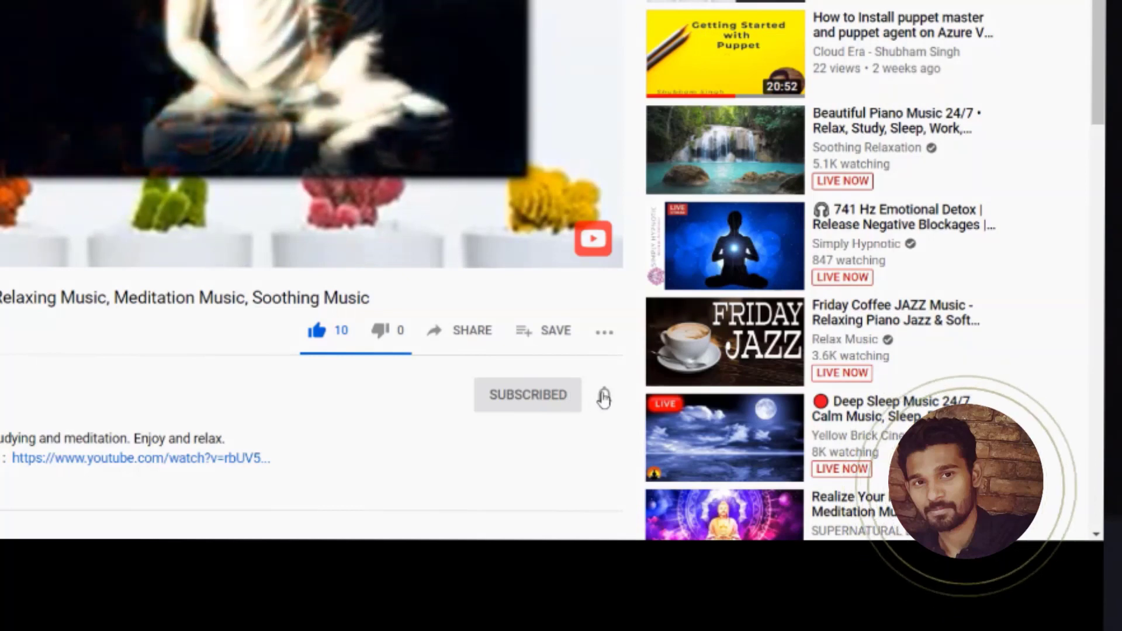
{"action": "left_click", "coordinate": [603, 395]}
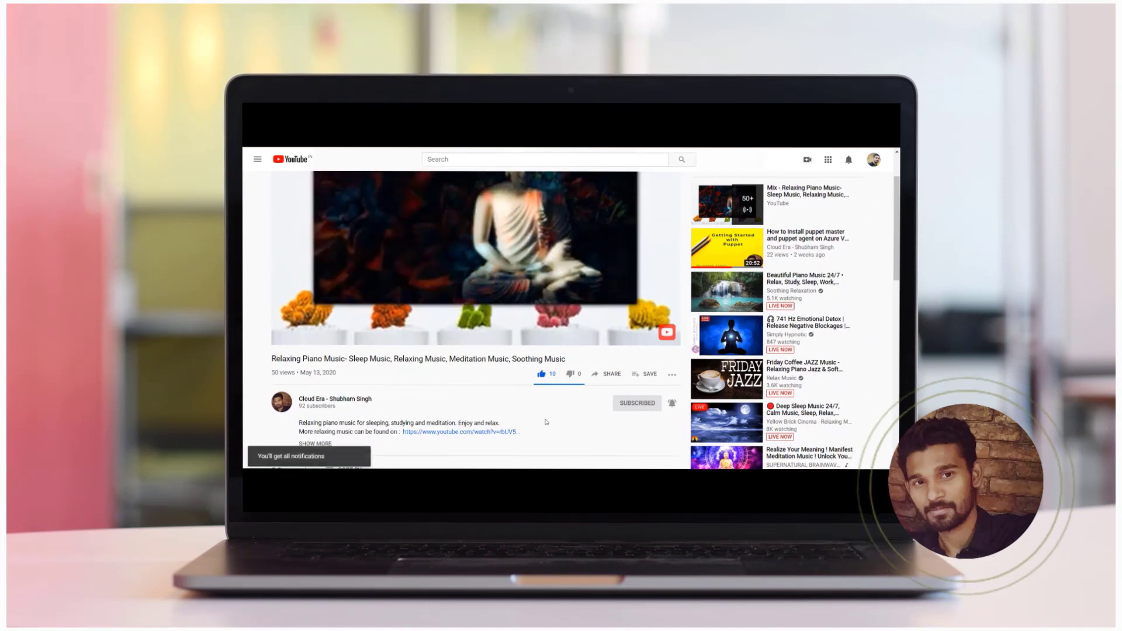
{"action": "left_click", "coordinate": [331, 398]}
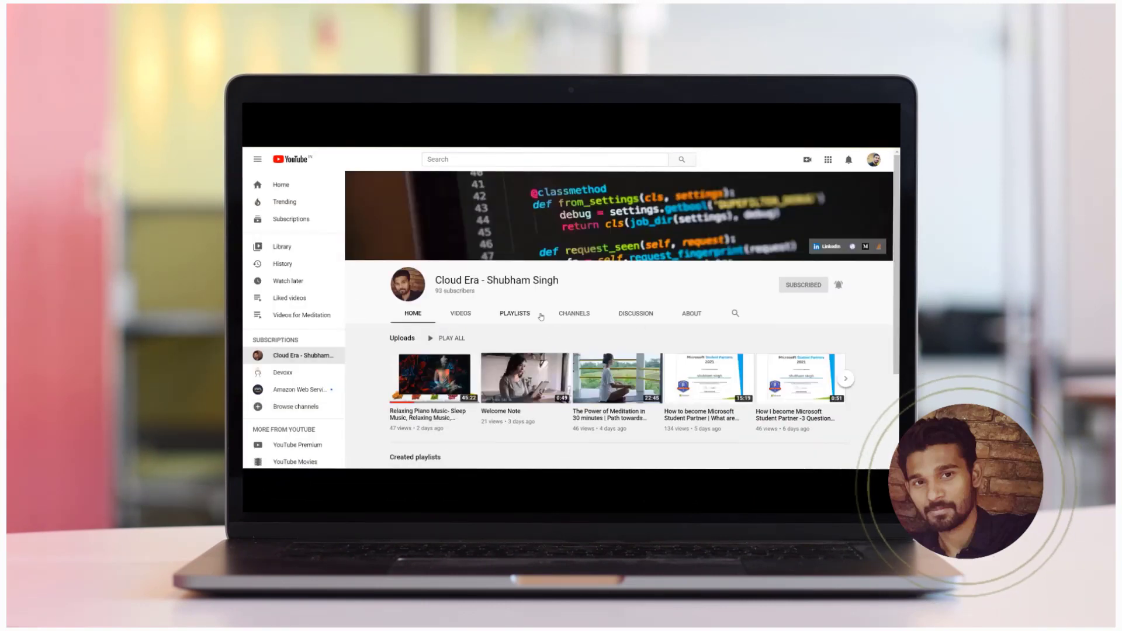